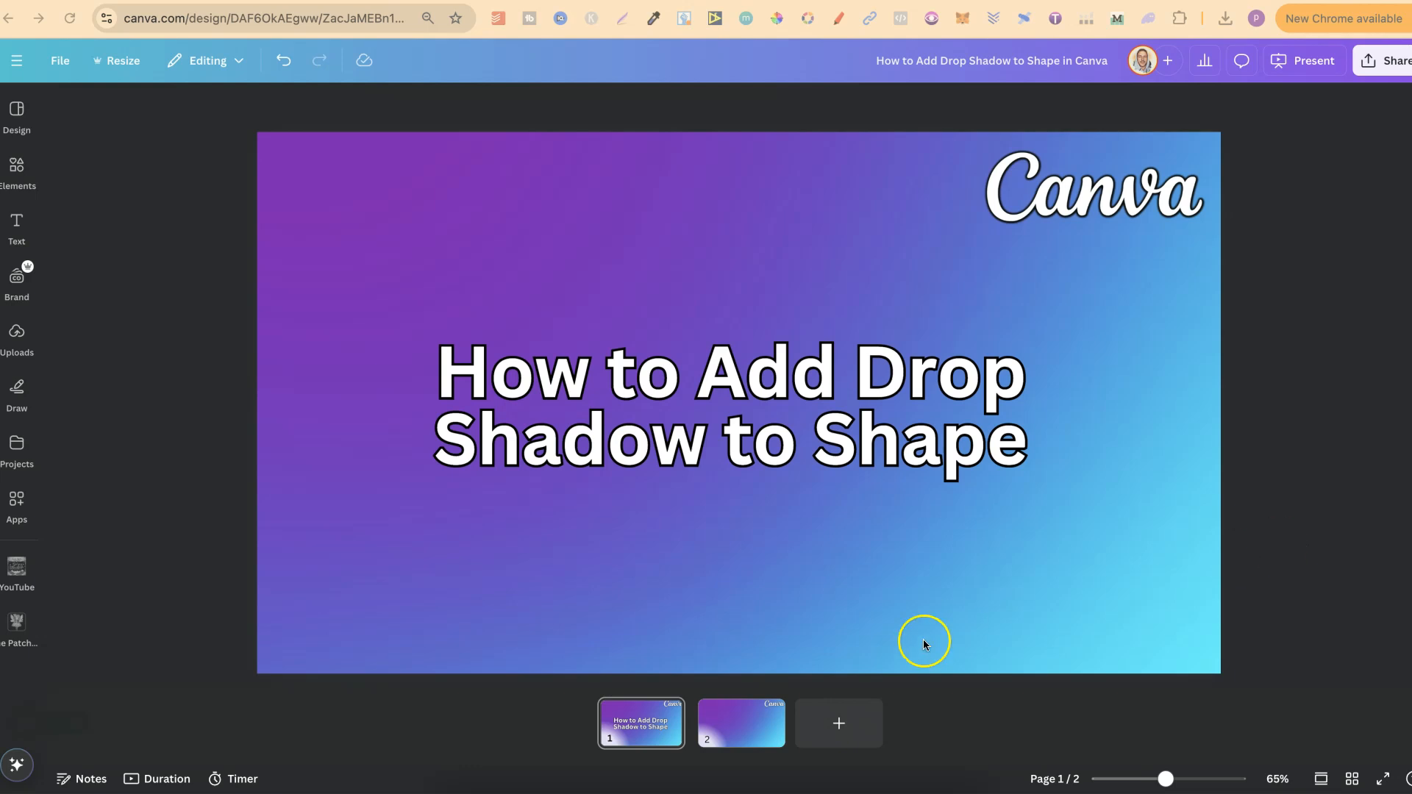
Open page 2, the empty gradient slide with only the Canva logo
{"action": "left_click", "coordinate": [739, 723]}
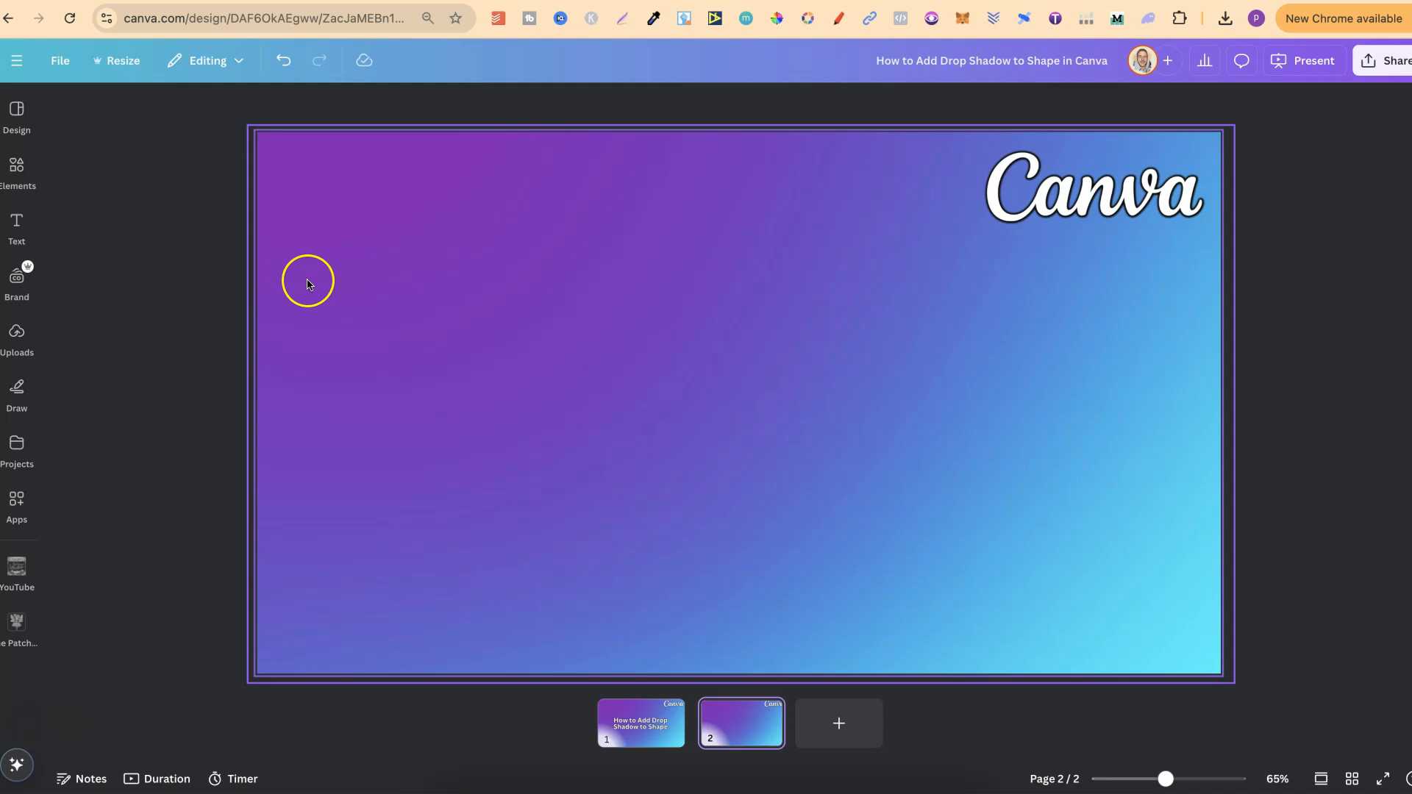
Add a star shape from Elements' Shapes and enlarge it toward the left of the slide
{"action": "left_click", "coordinate": [16, 172]}
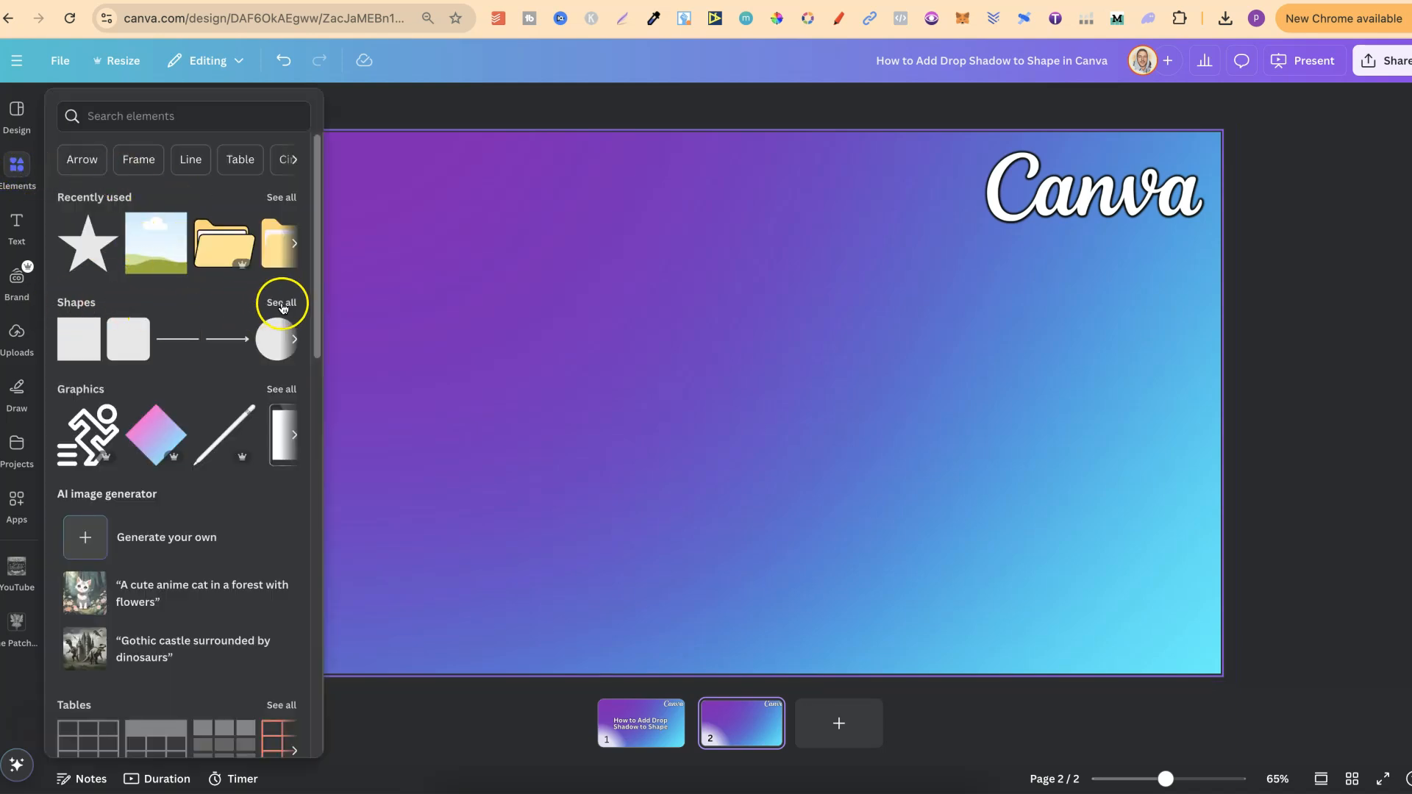
{"action": "left_click", "coordinate": [281, 301]}
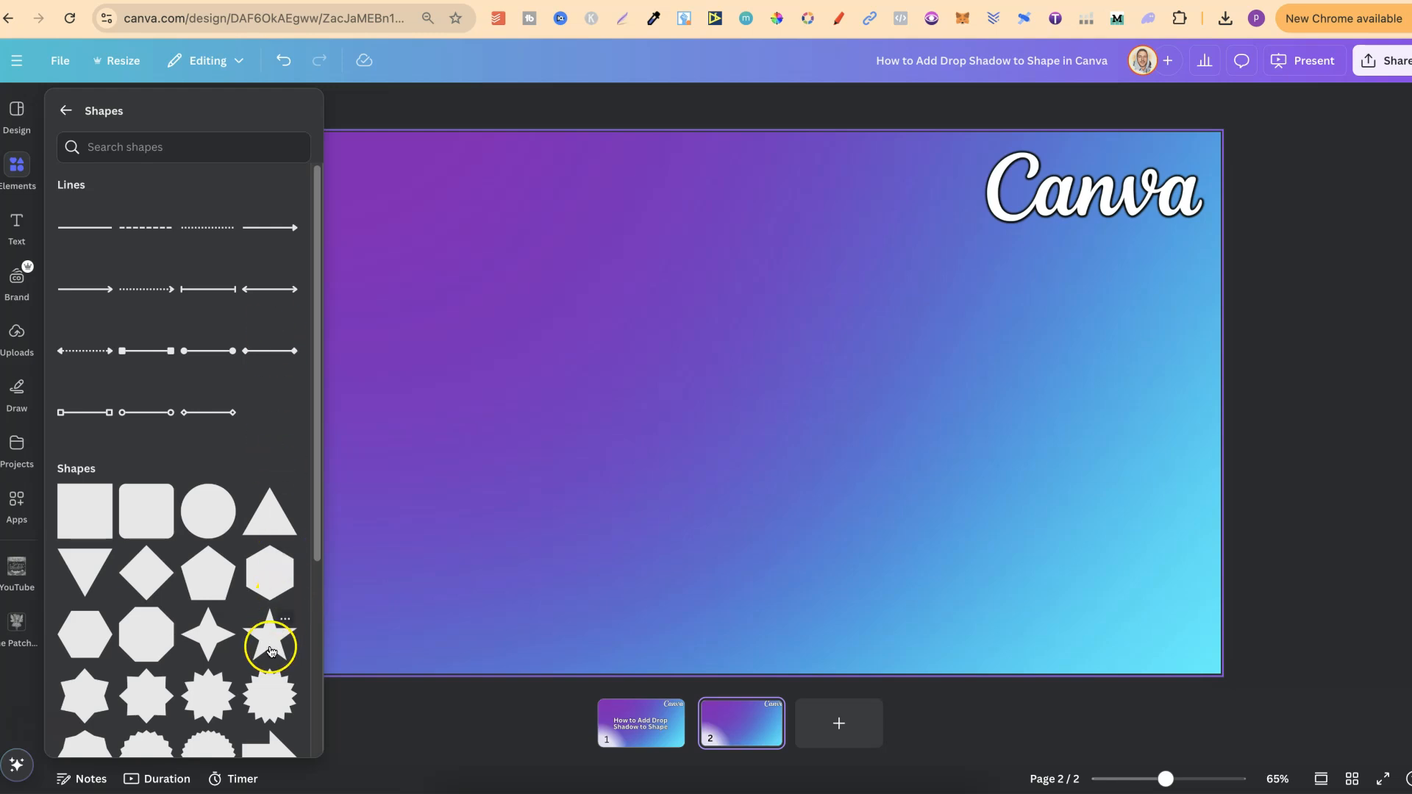
{"action": "left_click", "coordinate": [269, 635]}
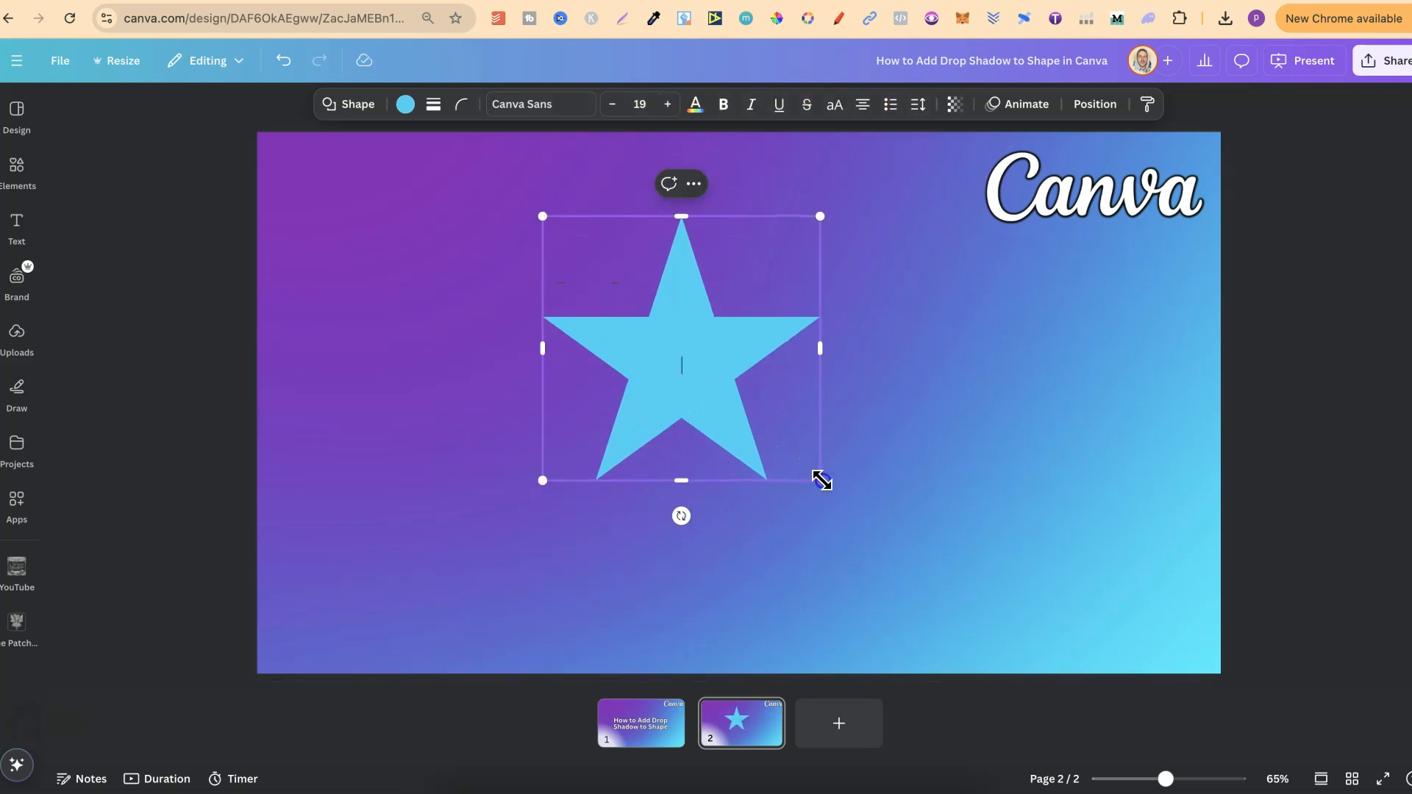
{"action": "left_click_drag", "start_coordinate": [819, 480], "coordinate": [927, 583]}
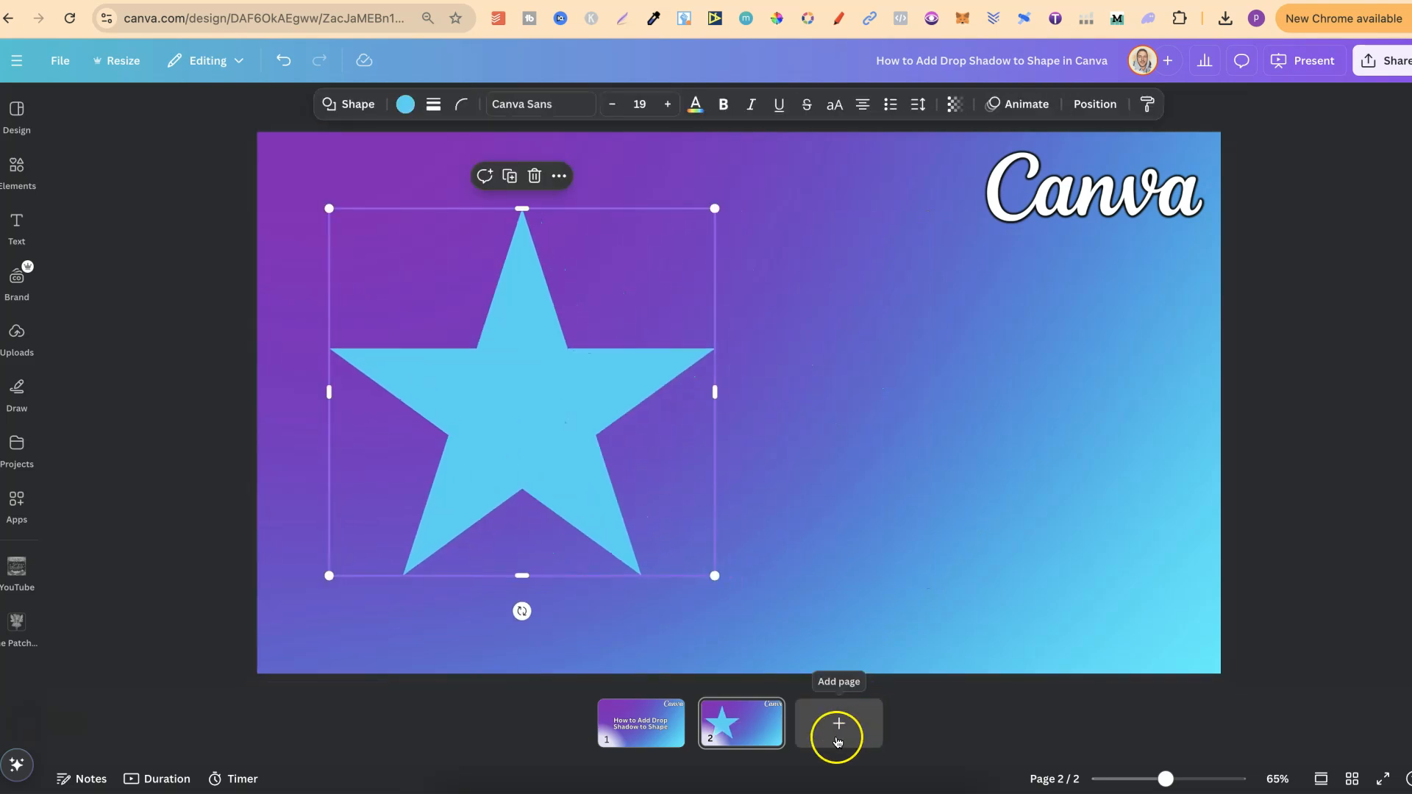
Add a third page and place an enlarged copy of the blue star on it
{"action": "left_click", "coordinate": [836, 723]}
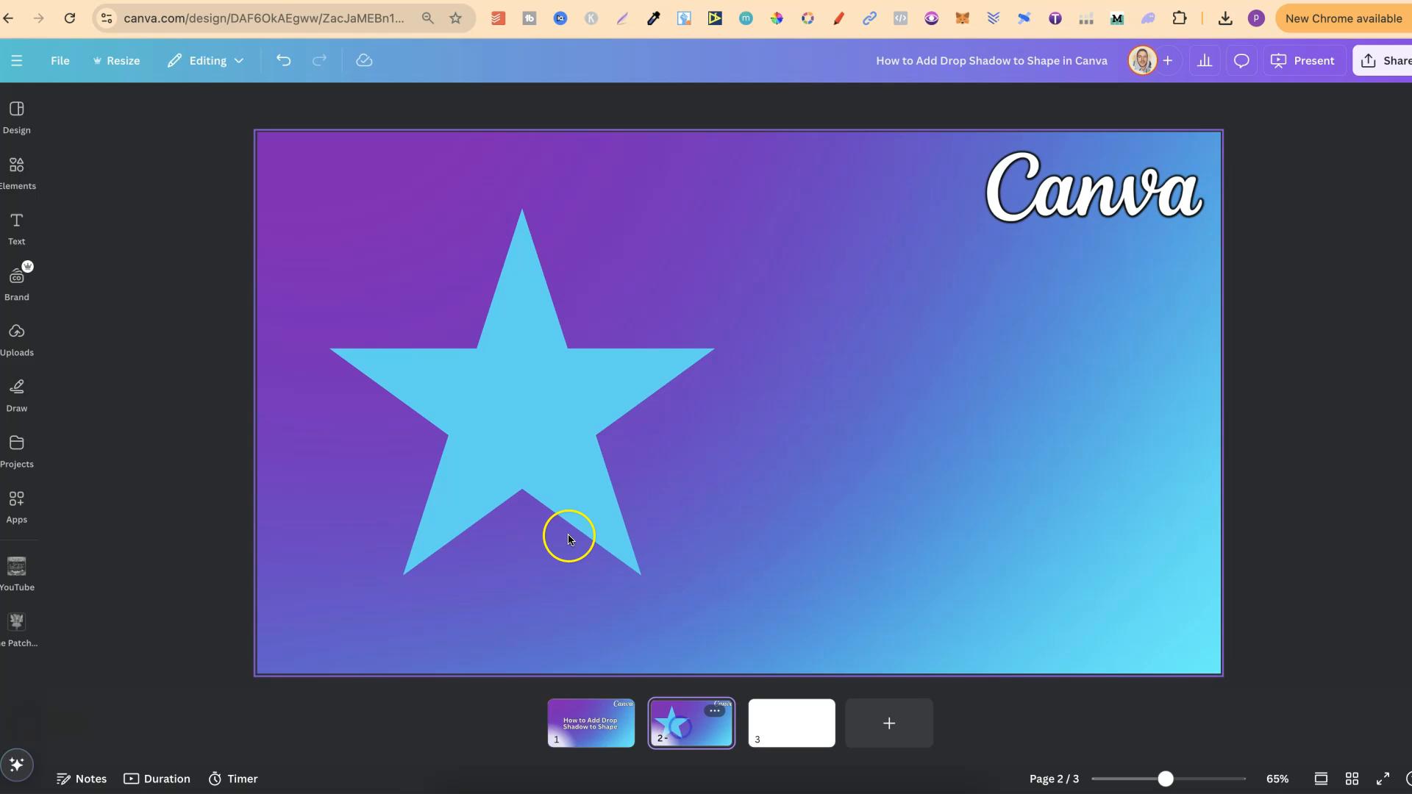
{"action": "left_click", "coordinate": [567, 539]}
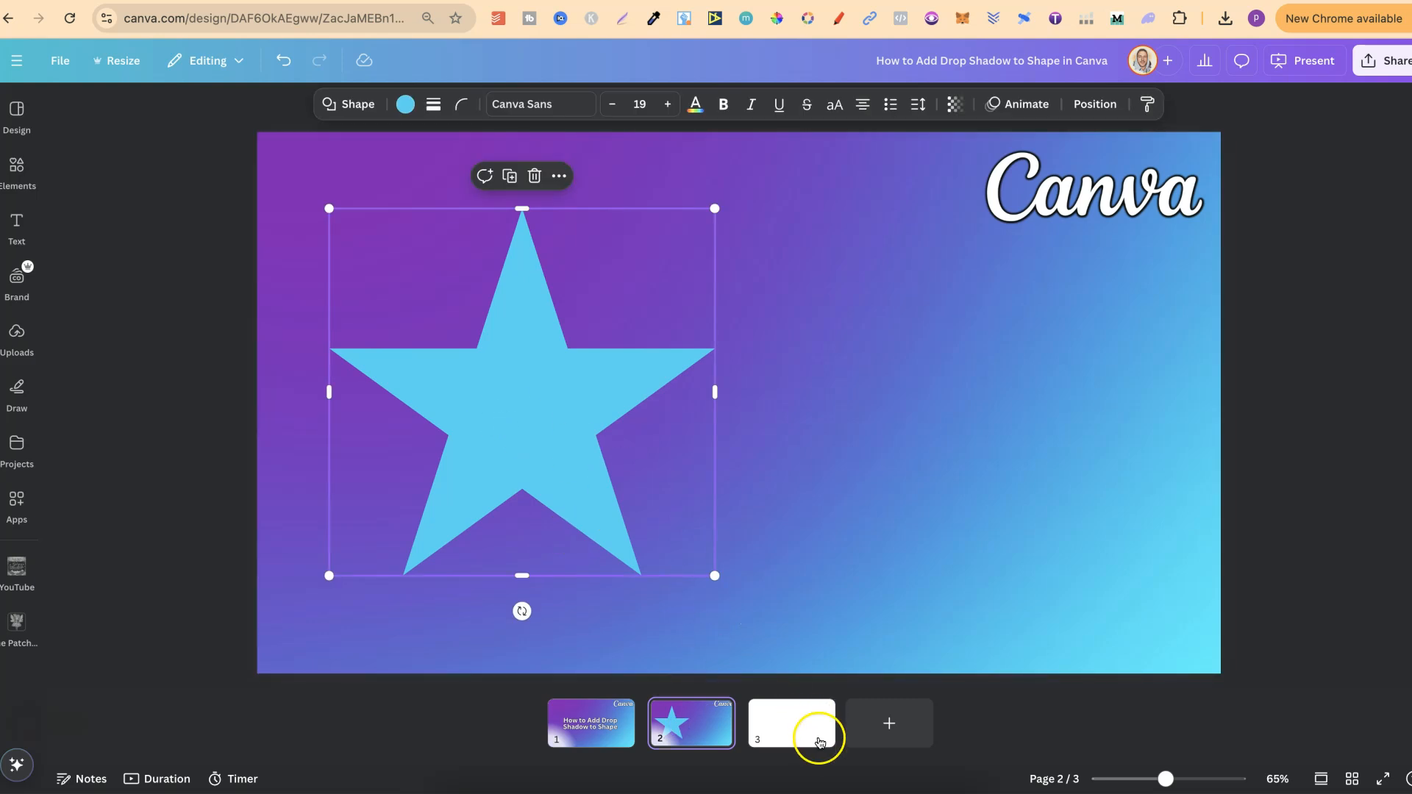
{"action": "left_click", "coordinate": [790, 723]}
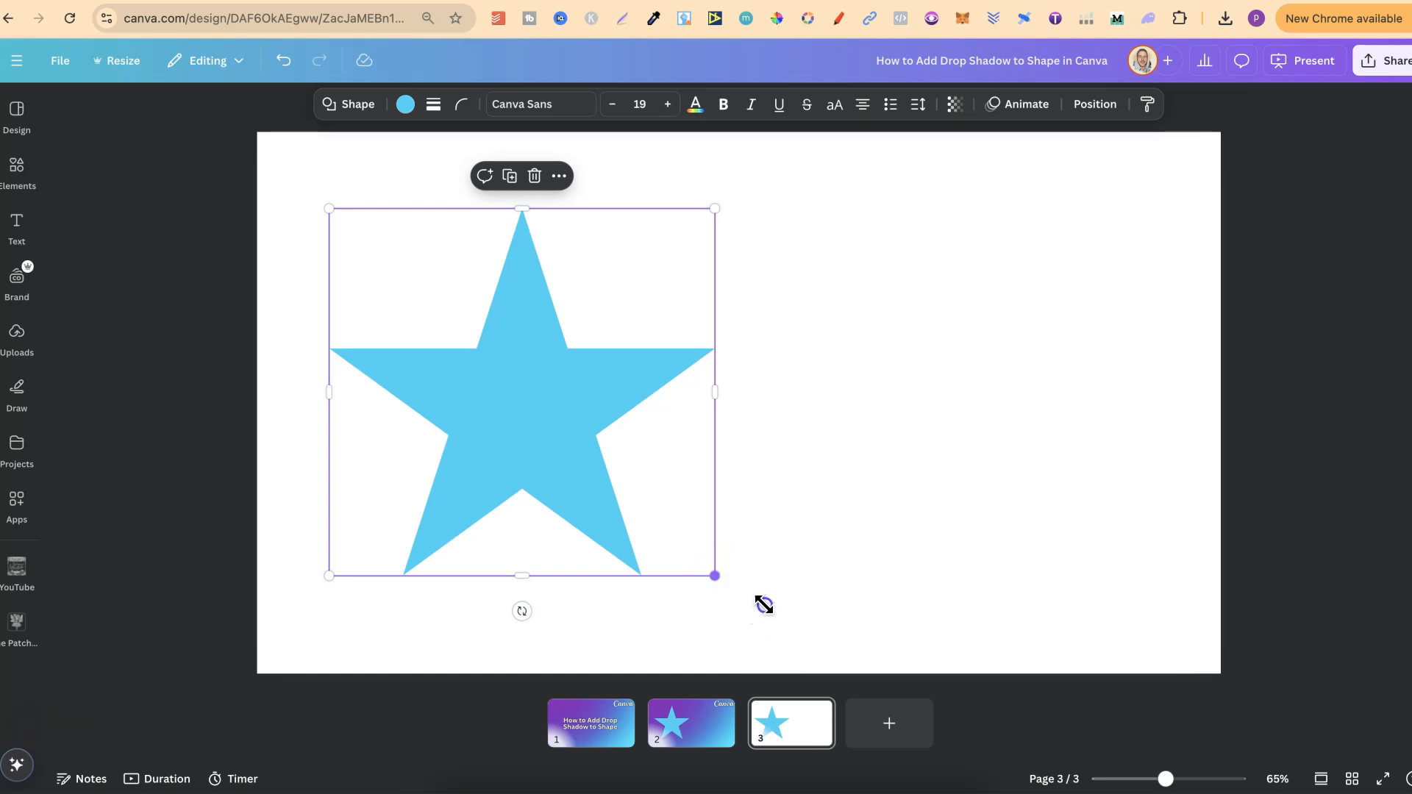
{"action": "left_click_drag", "start_coordinate": [714, 576], "coordinate": [751, 603]}
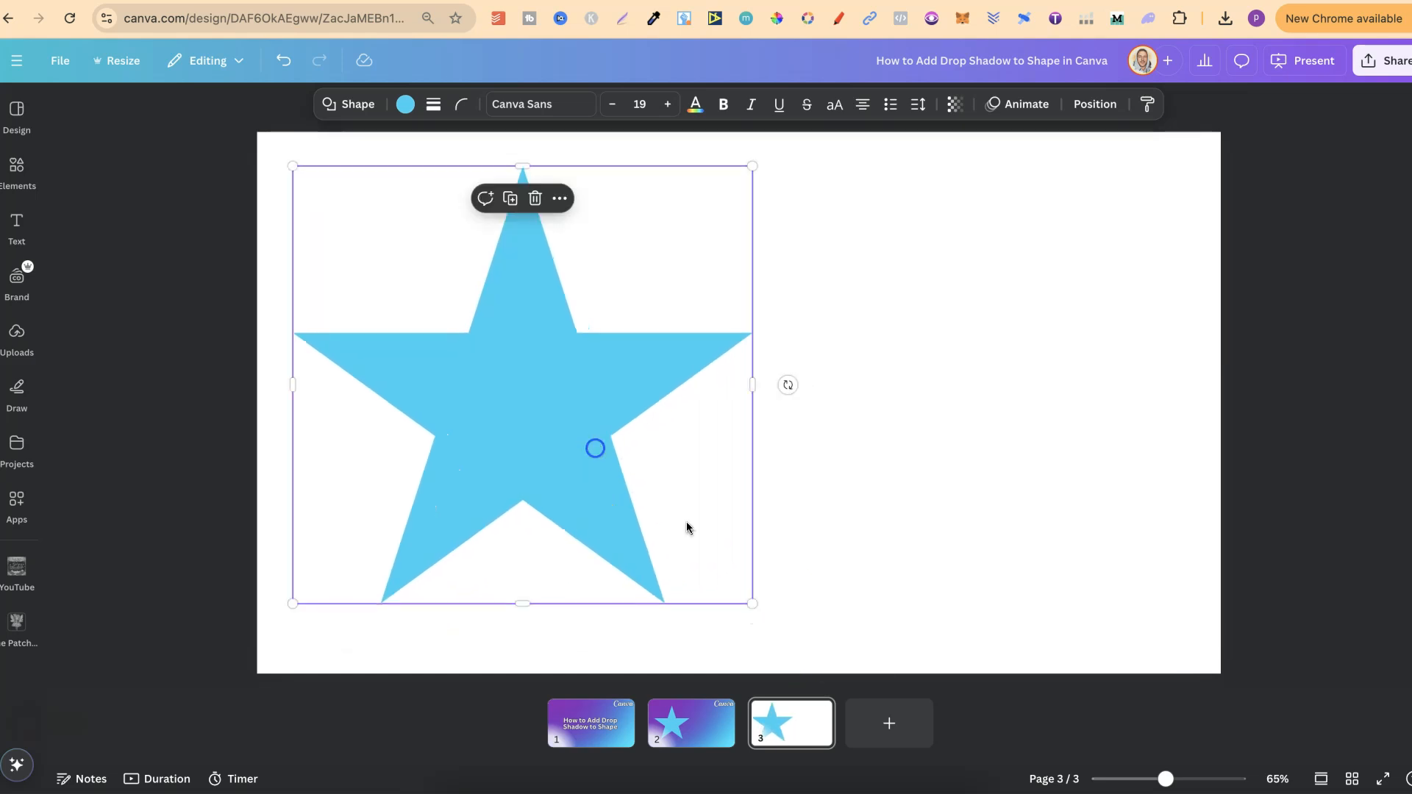
Fill the page 3 star with Bright red, then close the colour panel
{"action": "left_click", "coordinate": [405, 105]}
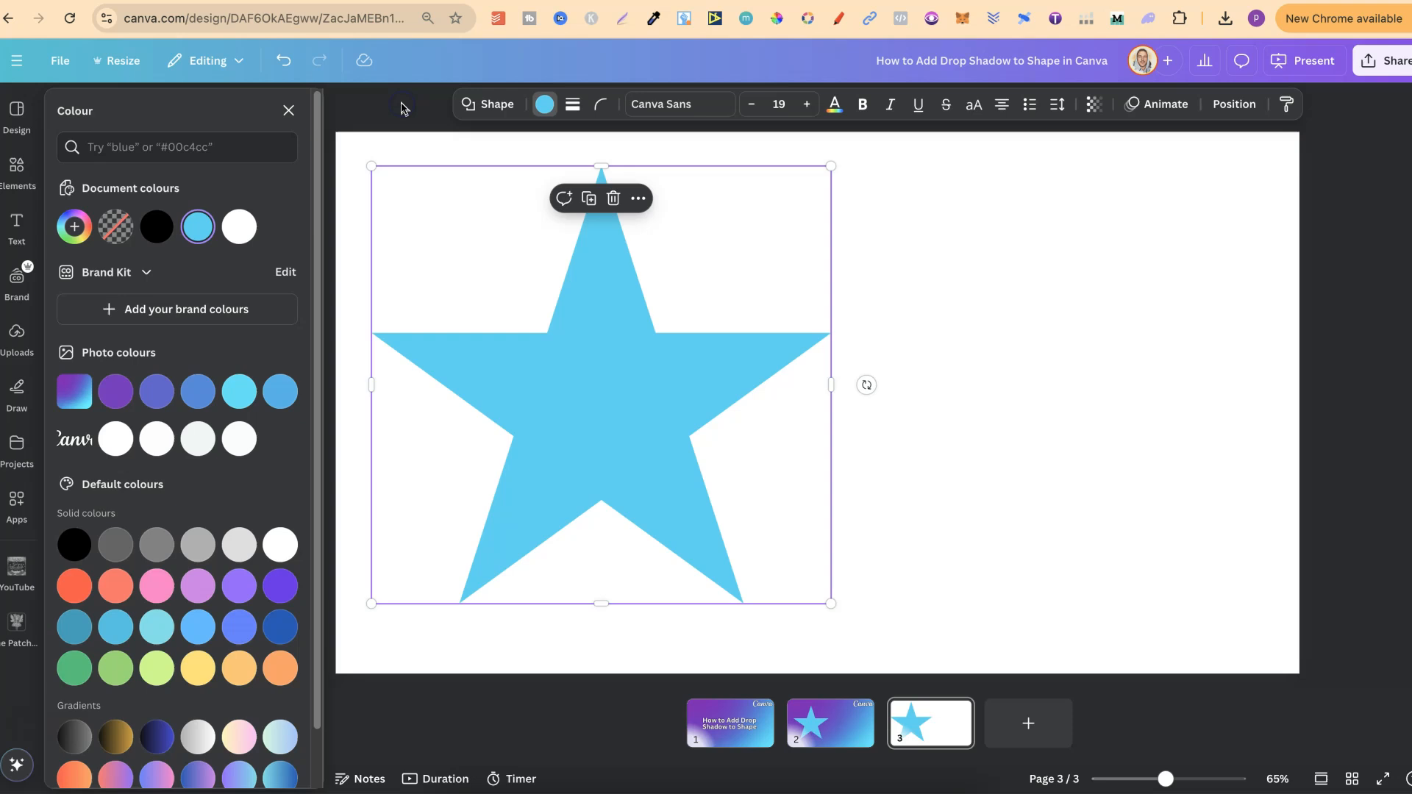
{"action": "mouse_move", "coordinate": [280, 545]}
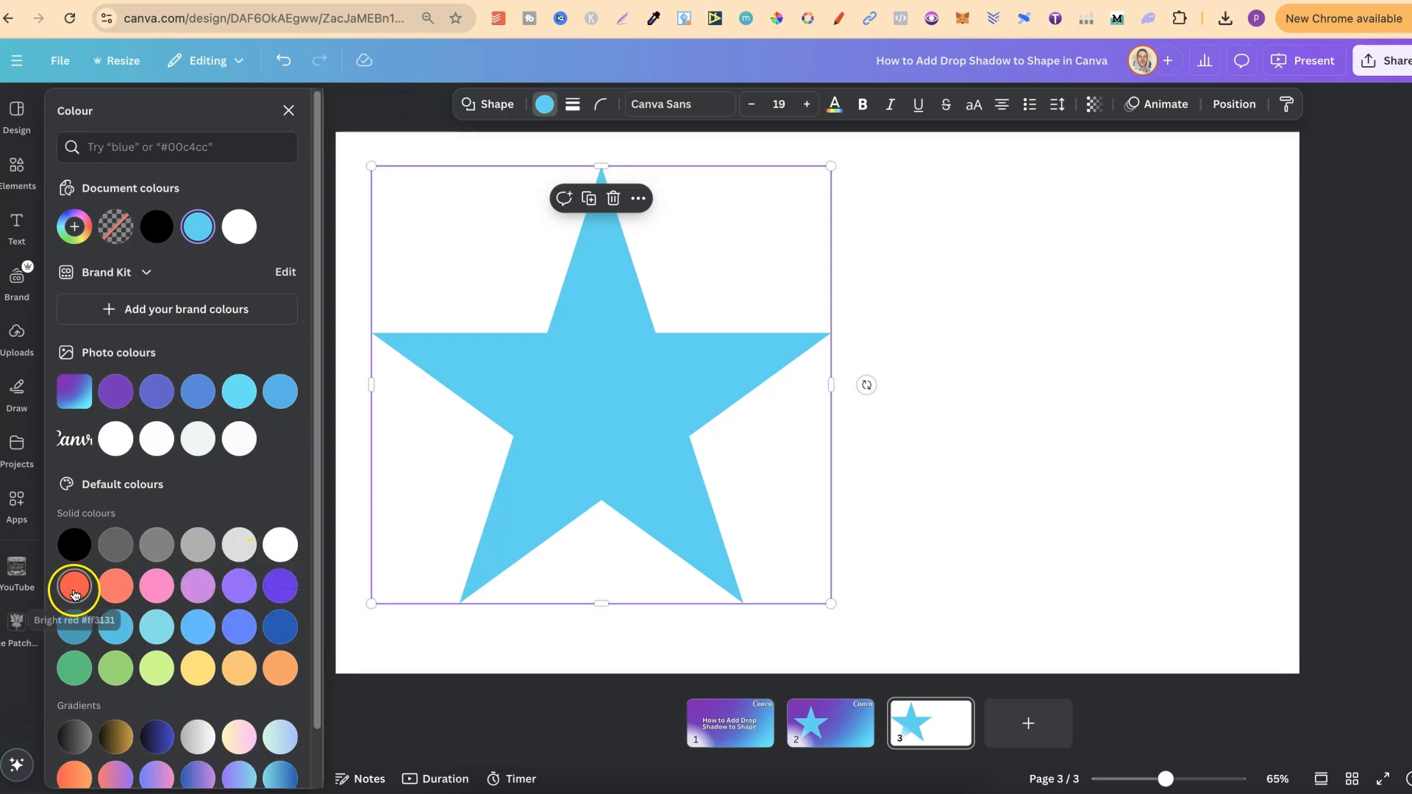
{"action": "left_click", "coordinate": [73, 586]}
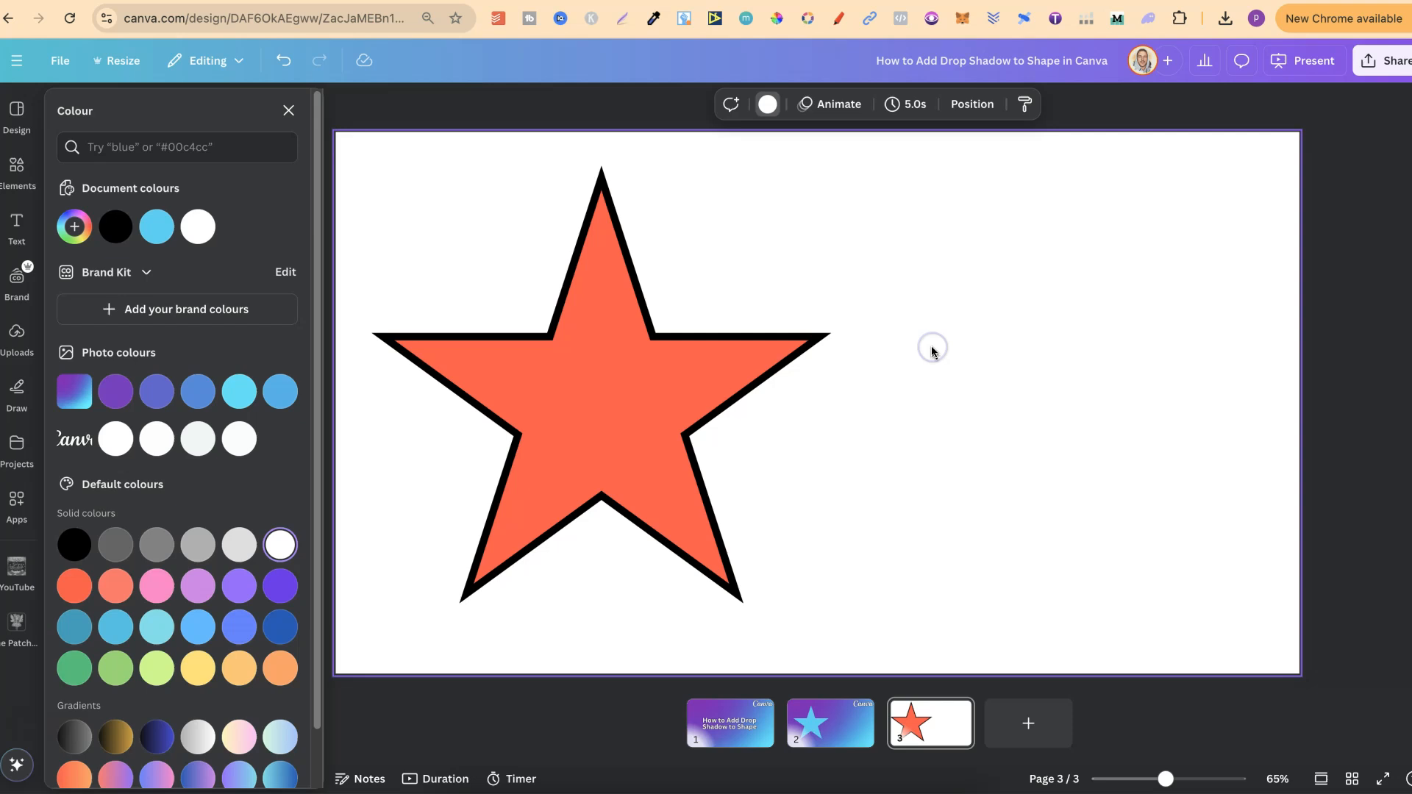
{"action": "left_click", "coordinate": [288, 109]}
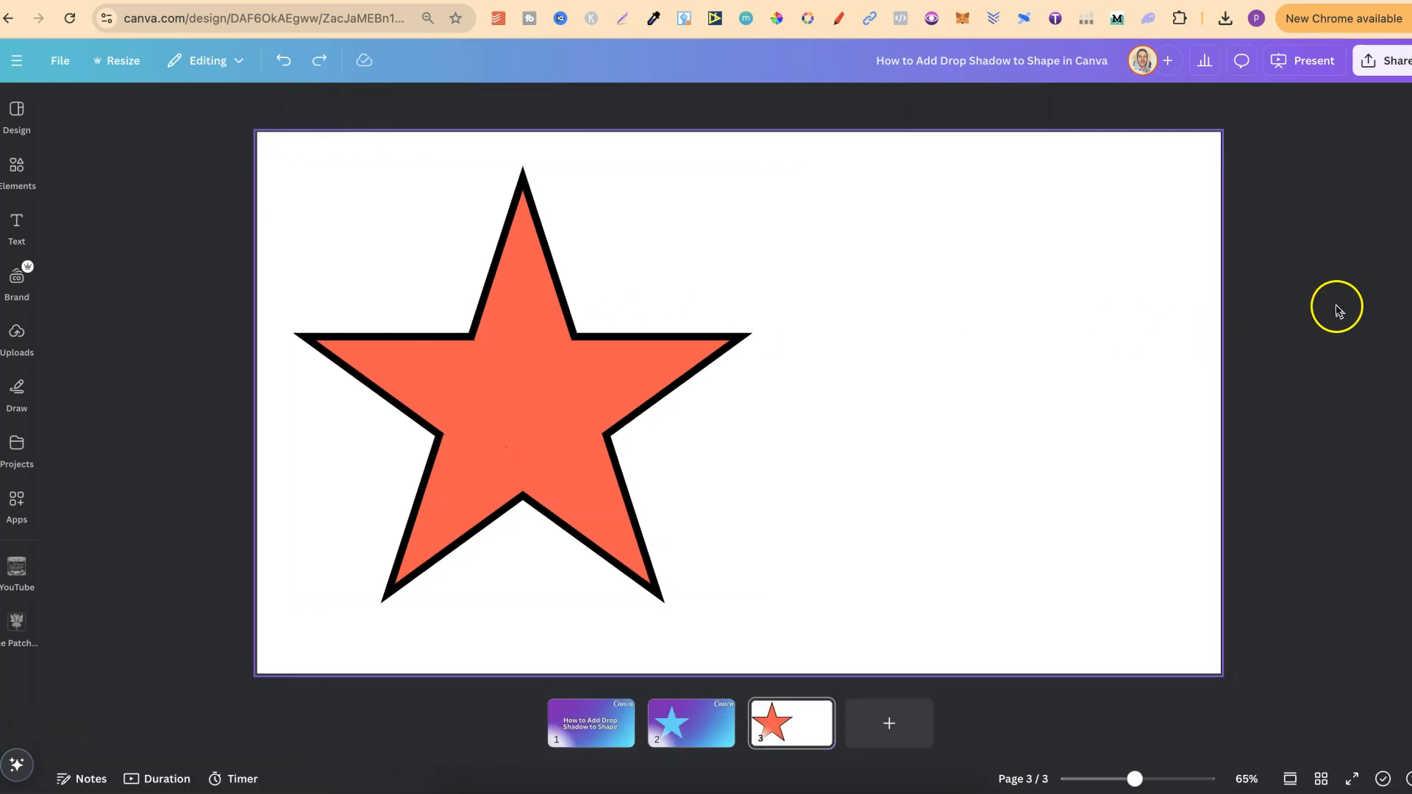
Download only page 3 as a transparent-background PNG and confirm the finished download
{"action": "left_click", "coordinate": [1395, 60]}
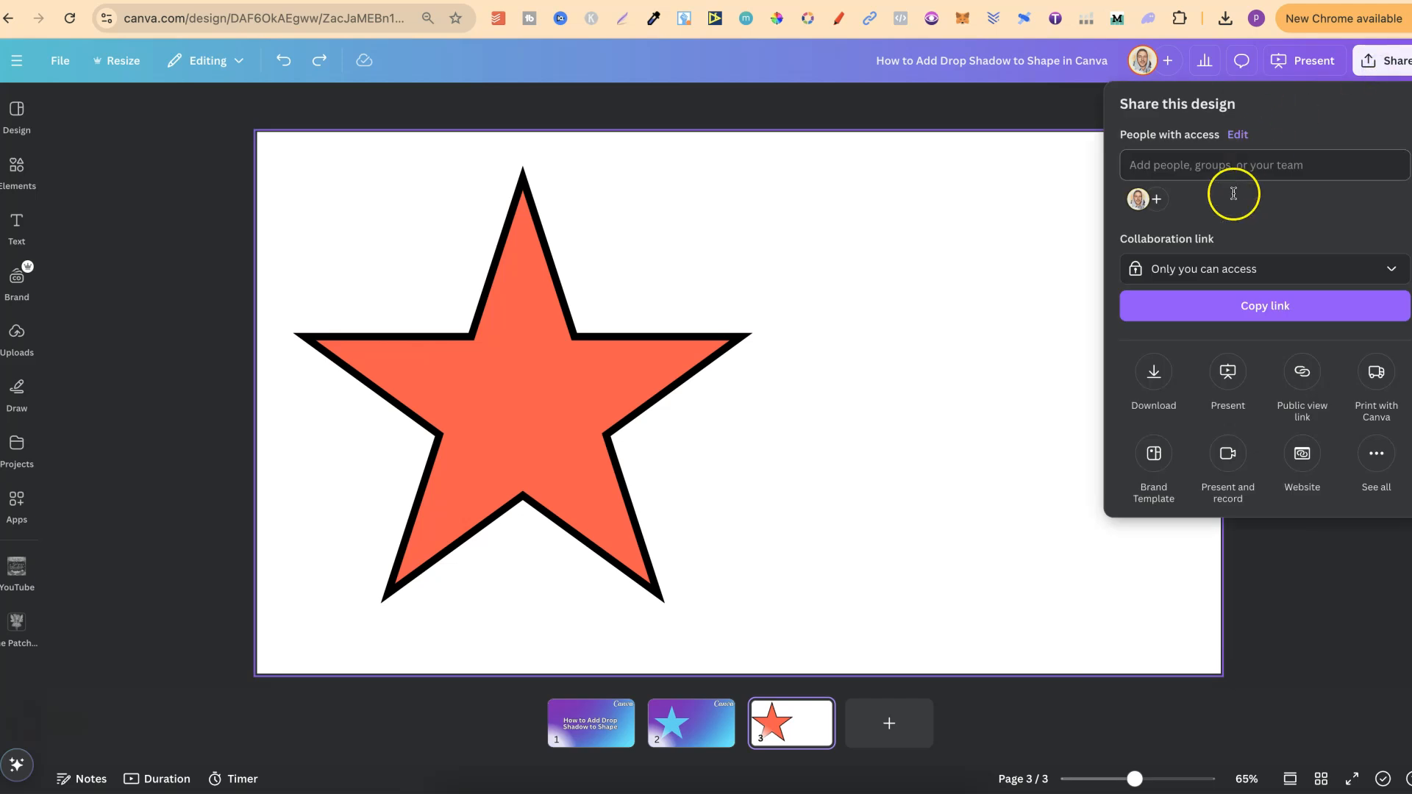
{"action": "left_click", "coordinate": [1152, 378]}
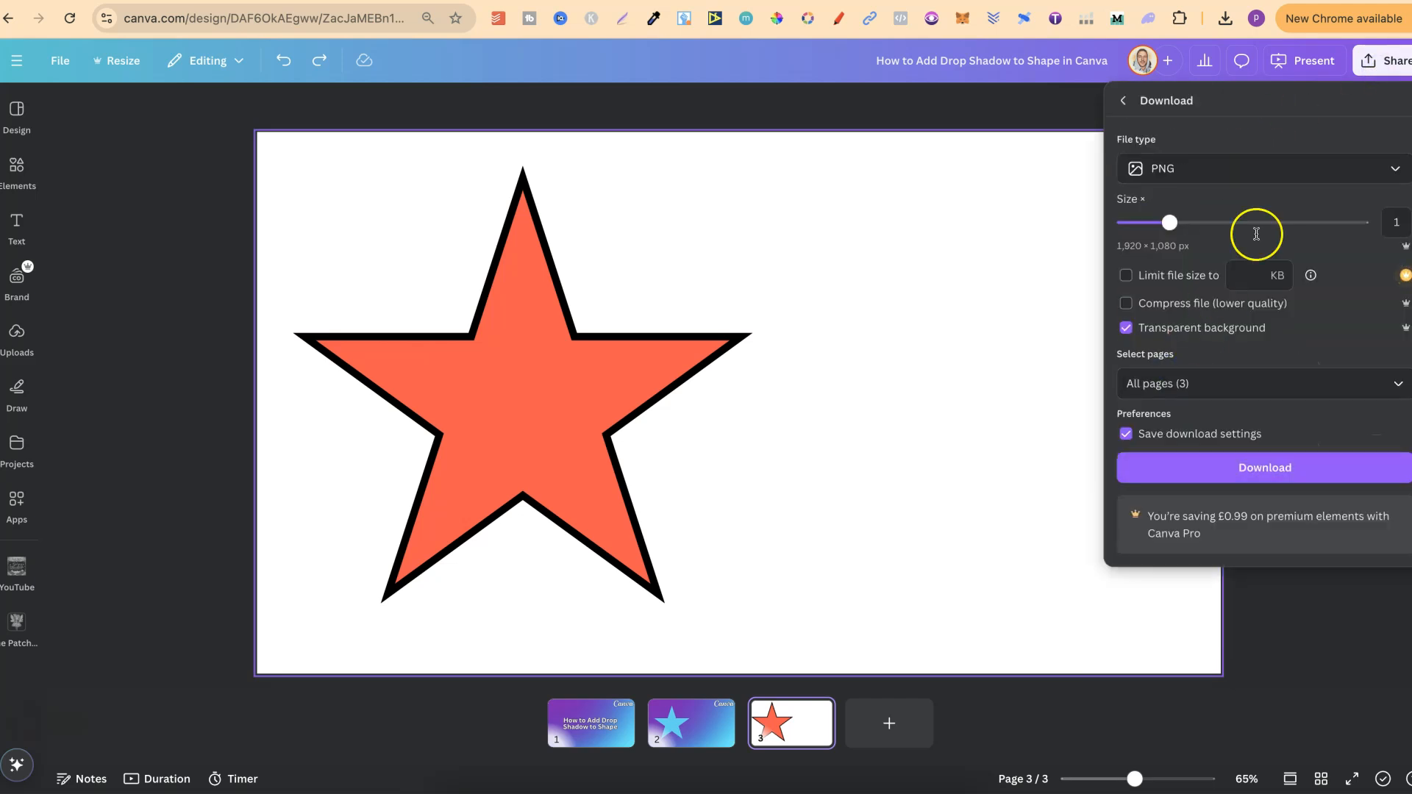
{"action": "mouse_move", "coordinate": [1191, 196]}
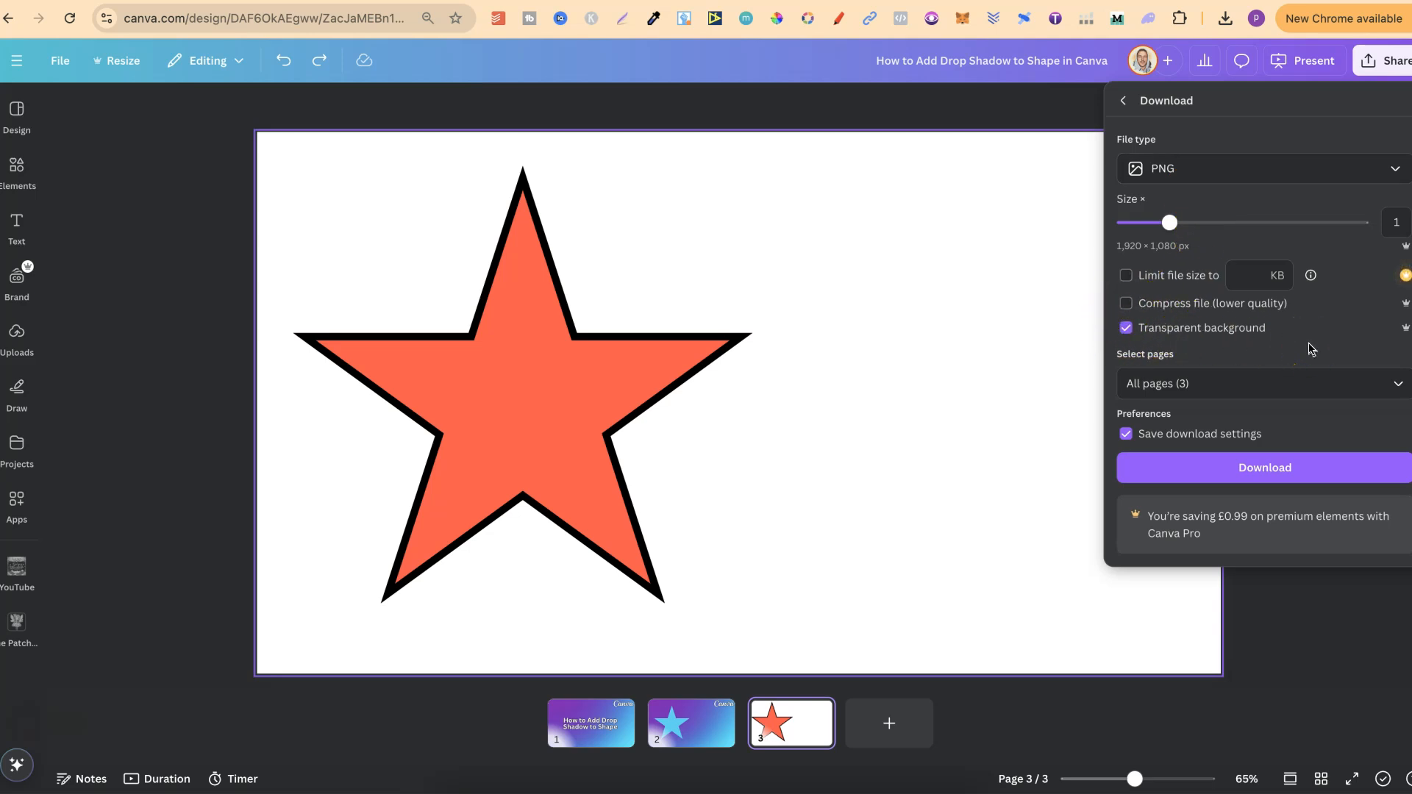
{"action": "mouse_move", "coordinate": [1405, 332]}
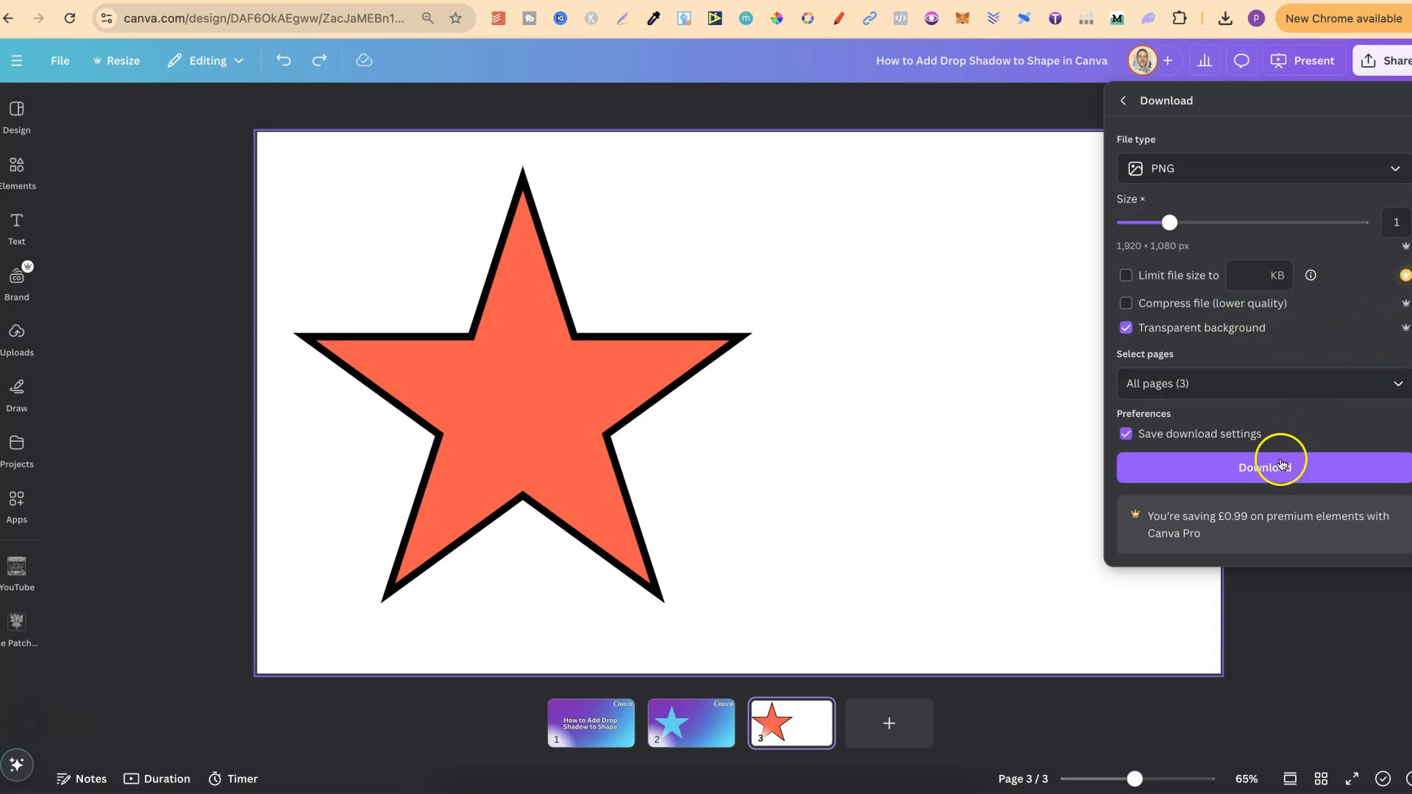
{"action": "left_click", "coordinate": [1260, 382]}
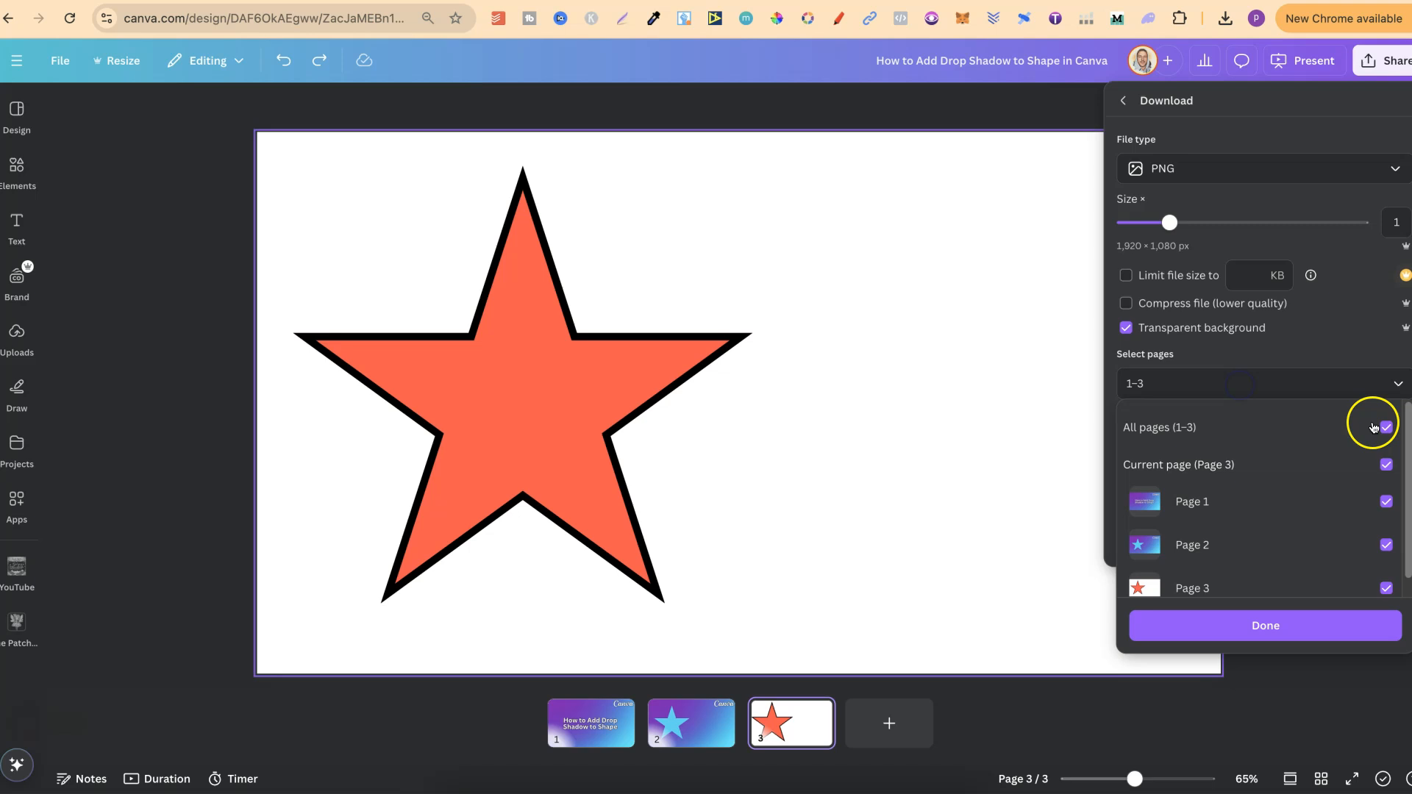
{"action": "left_click", "coordinate": [1386, 427]}
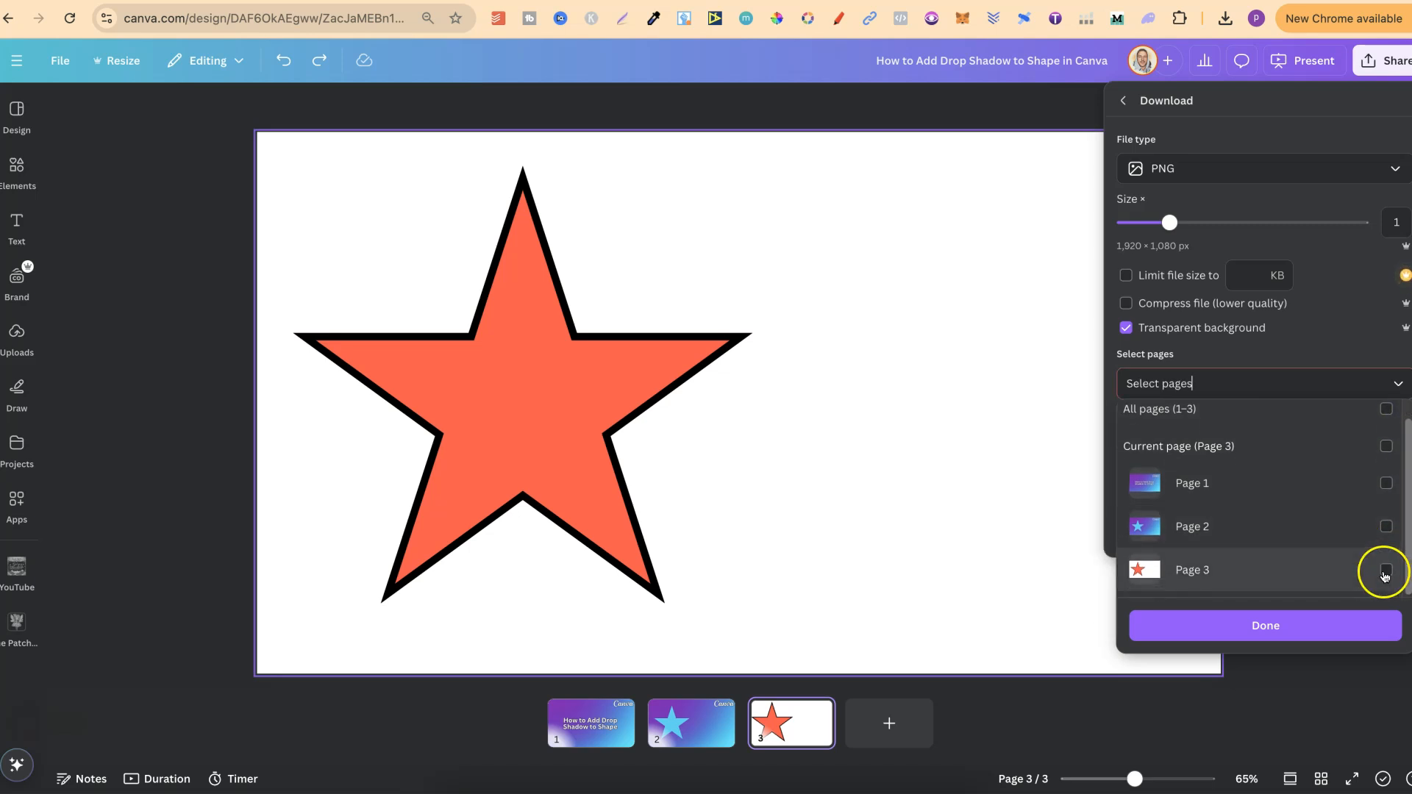
{"action": "left_click", "coordinate": [1385, 571]}
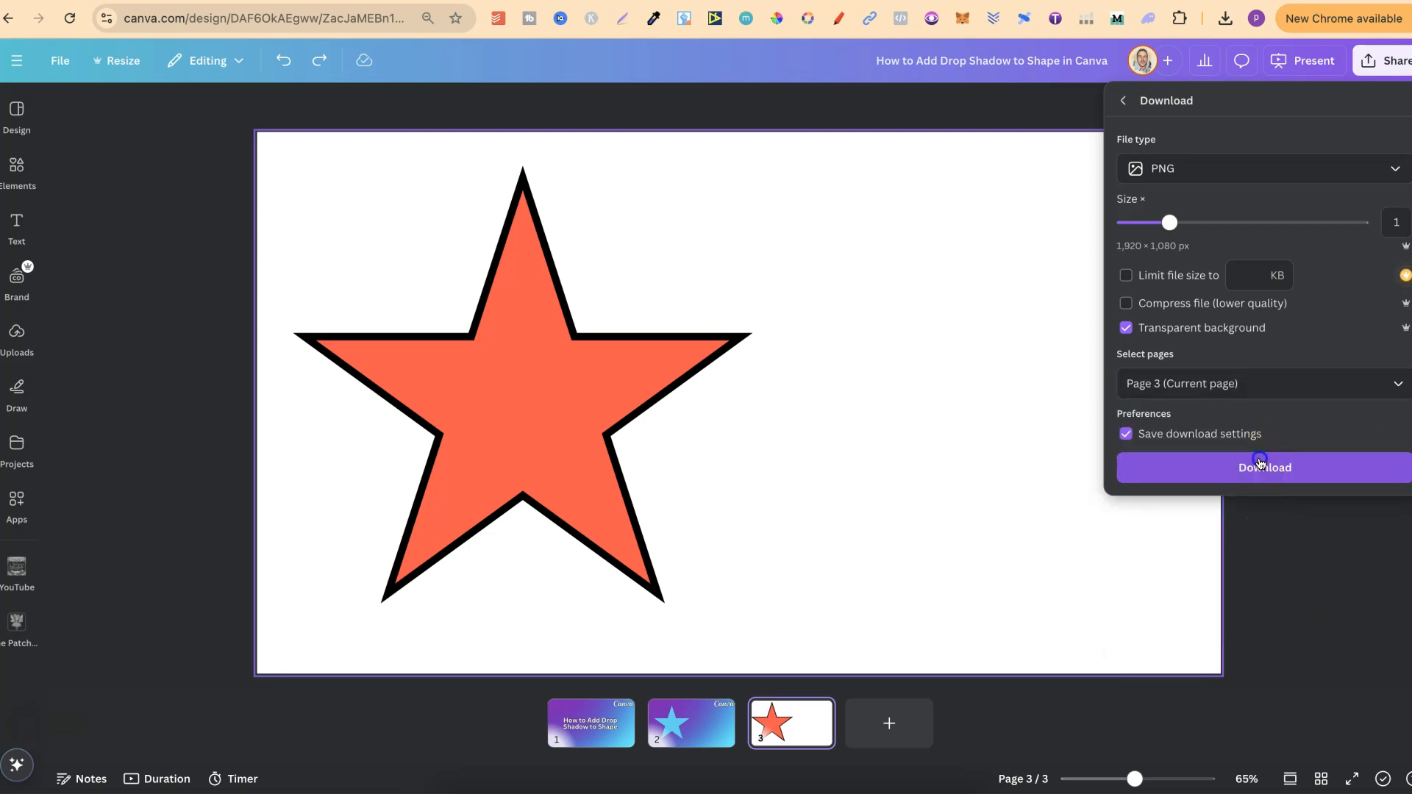
{"action": "left_click", "coordinate": [1264, 468]}
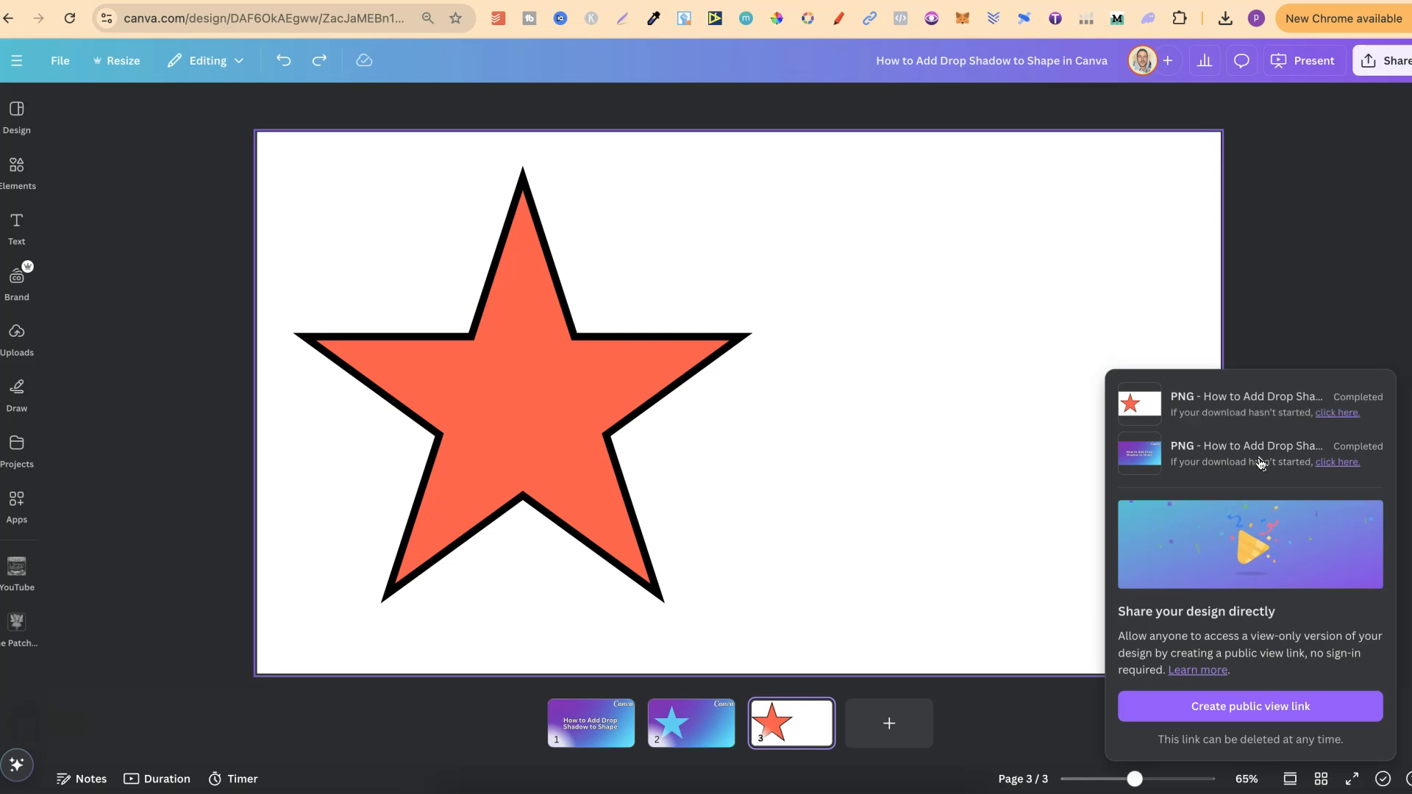
{"action": "left_click", "coordinate": [1225, 18]}
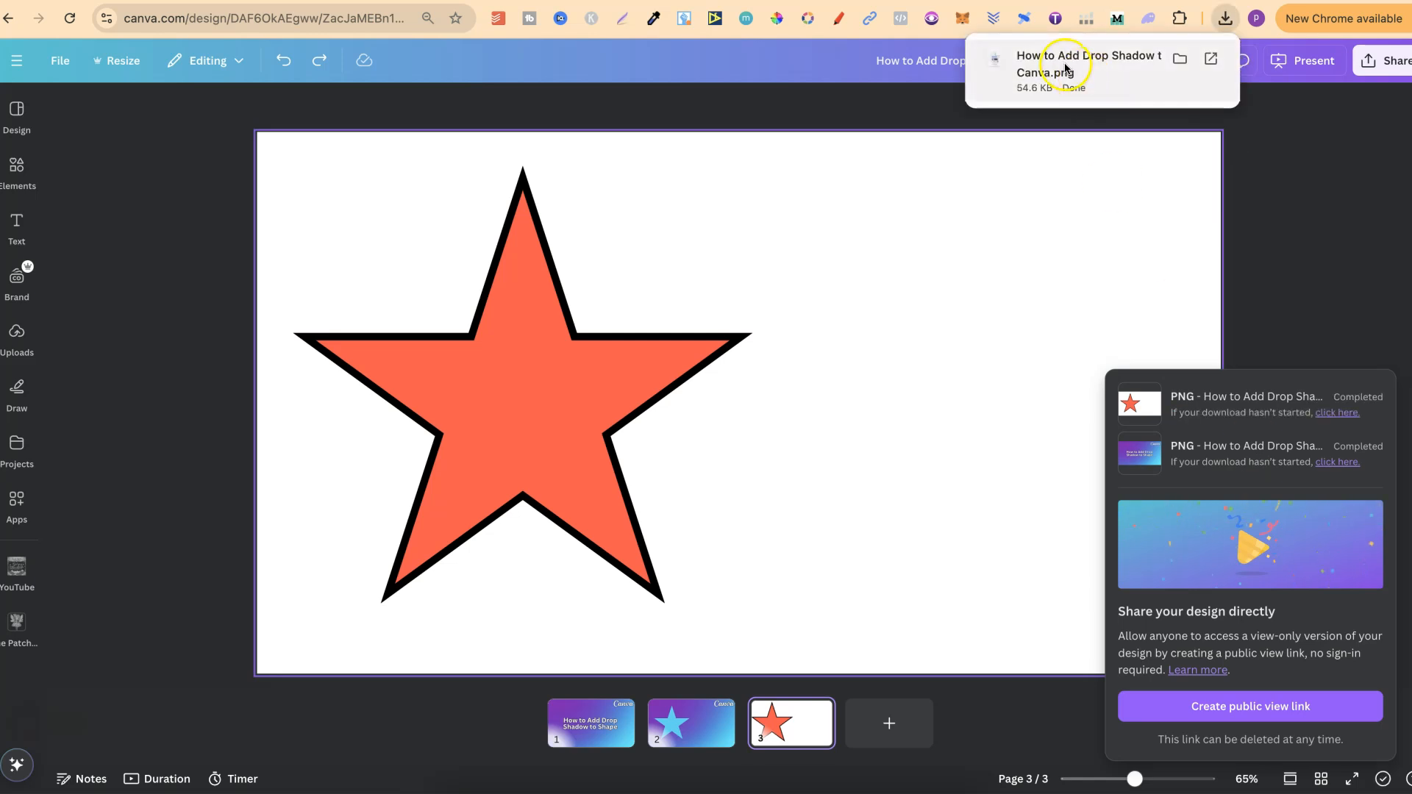
{"action": "left_click", "coordinate": [16, 169]}
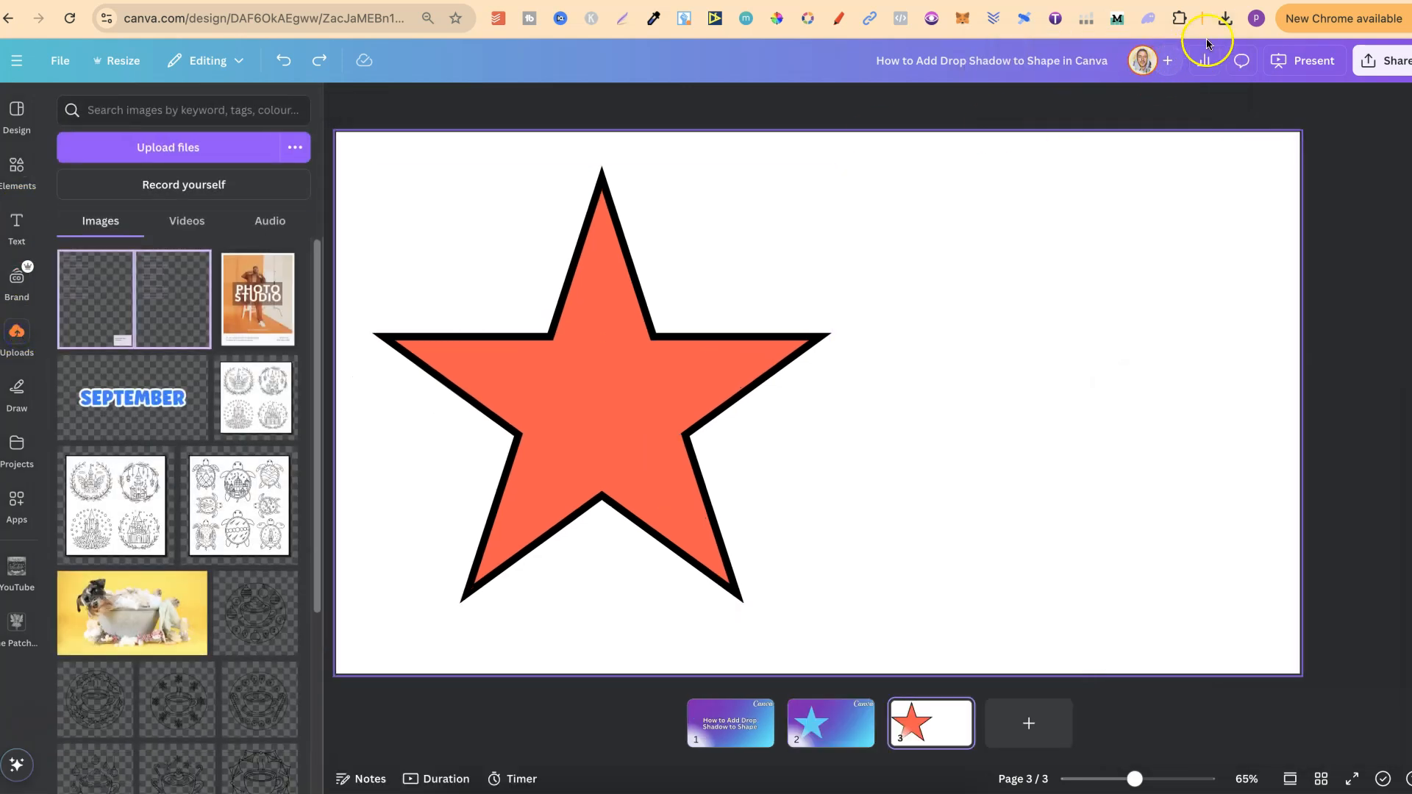
Bring the downloaded star PNG onto page 2, resize it, and place it right of the blue star
{"action": "left_click", "coordinate": [1224, 17]}
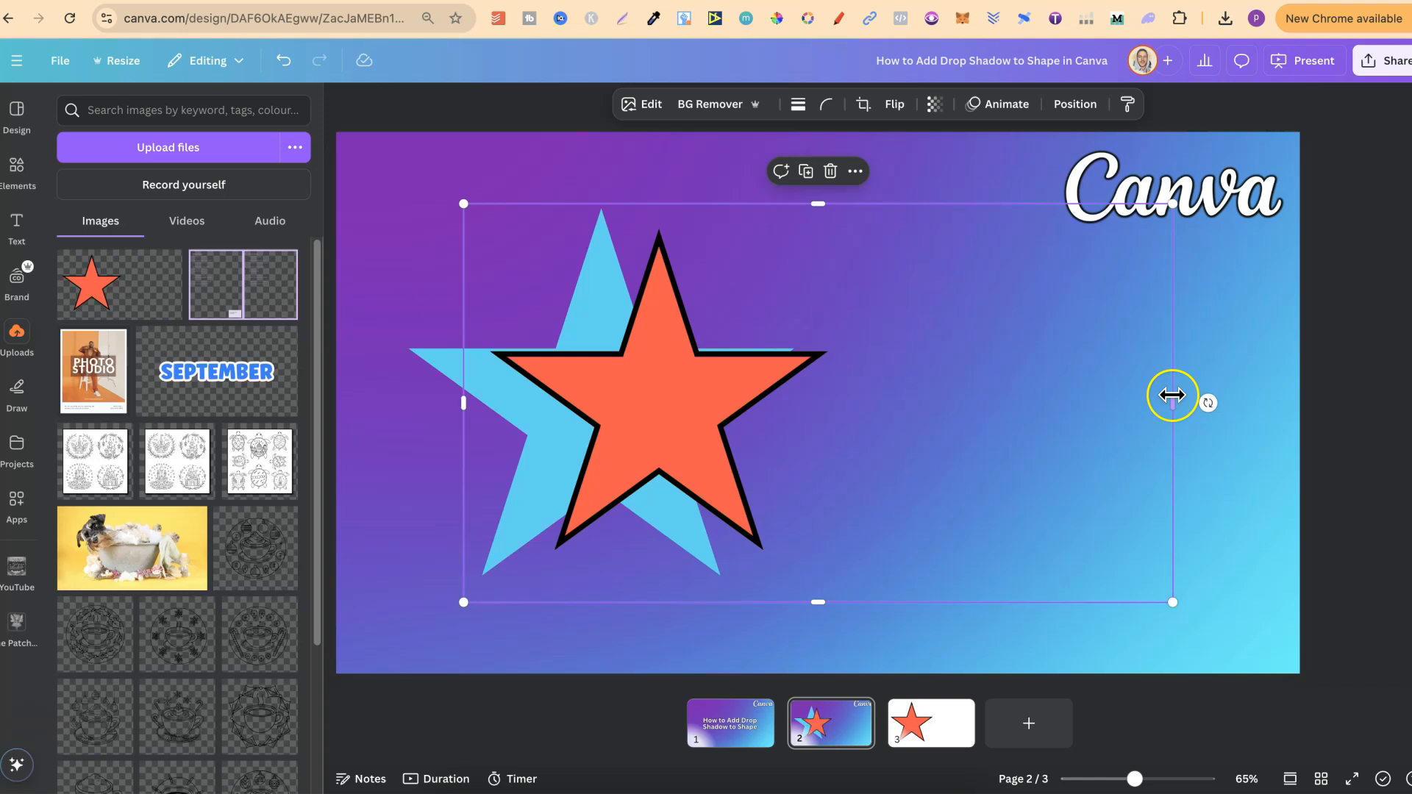
{"action": "left_click_drag", "start_coordinate": [1172, 402], "coordinate": [851, 392]}
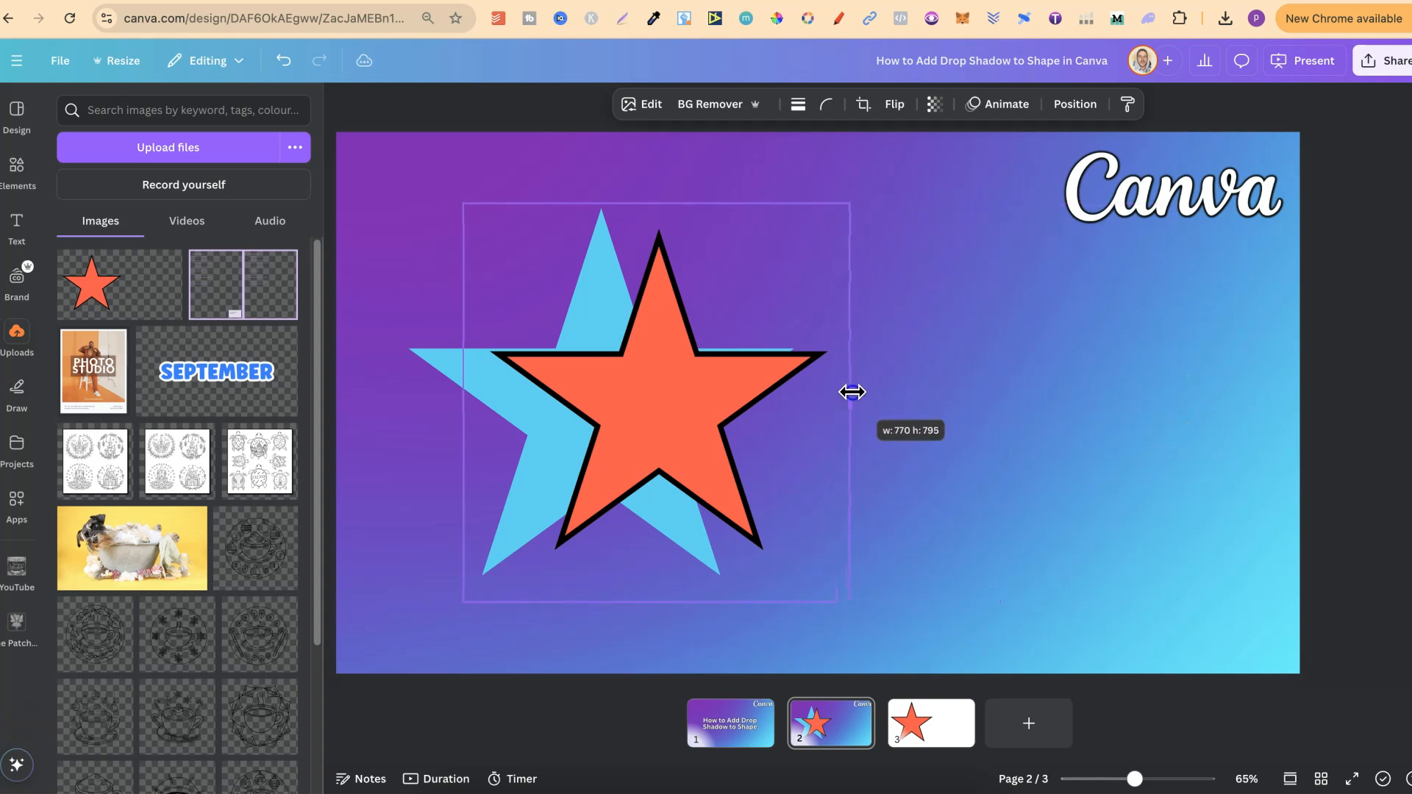
{"action": "left_click_drag", "start_coordinate": [851, 392], "coordinate": [896, 647]}
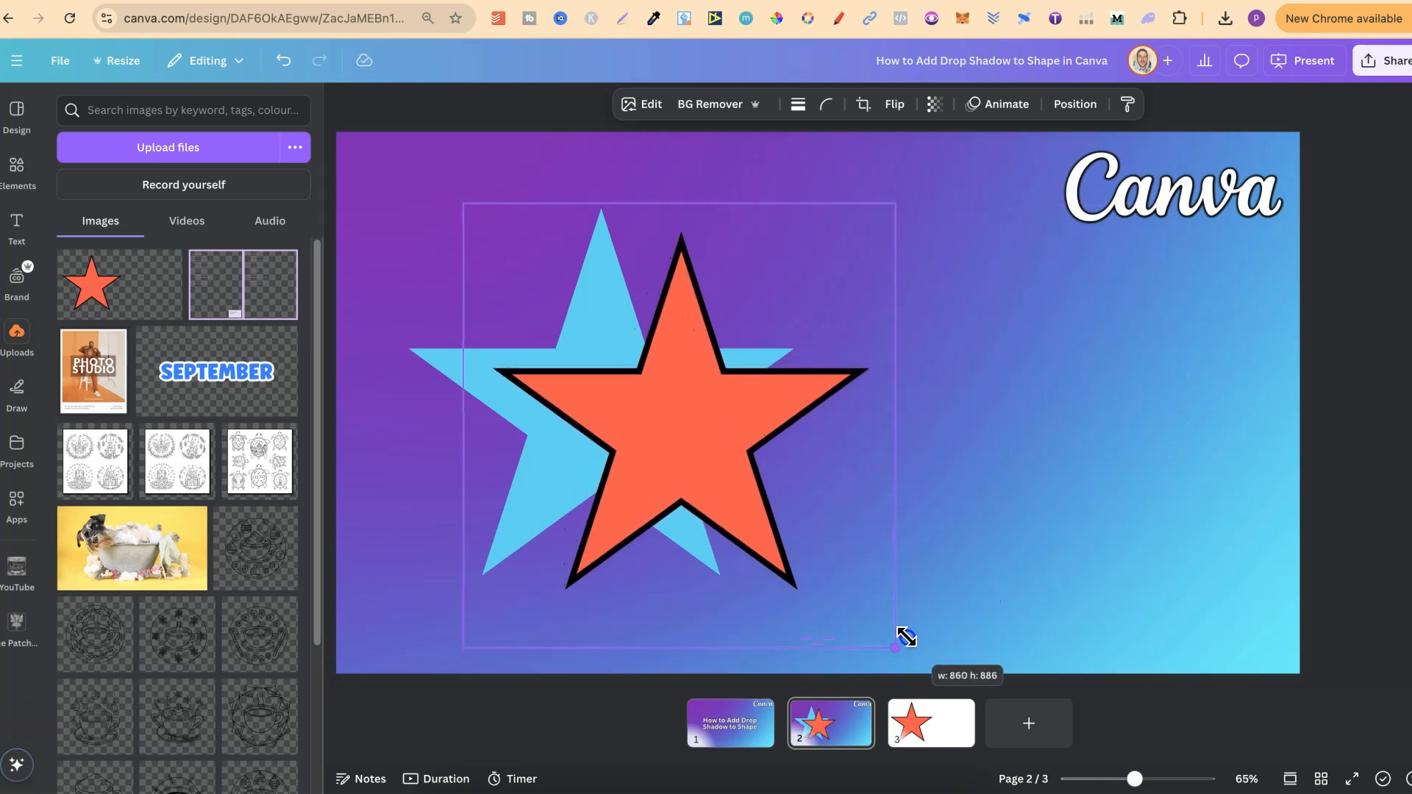
{"action": "left_click_drag", "start_coordinate": [898, 647], "coordinate": [934, 647]}
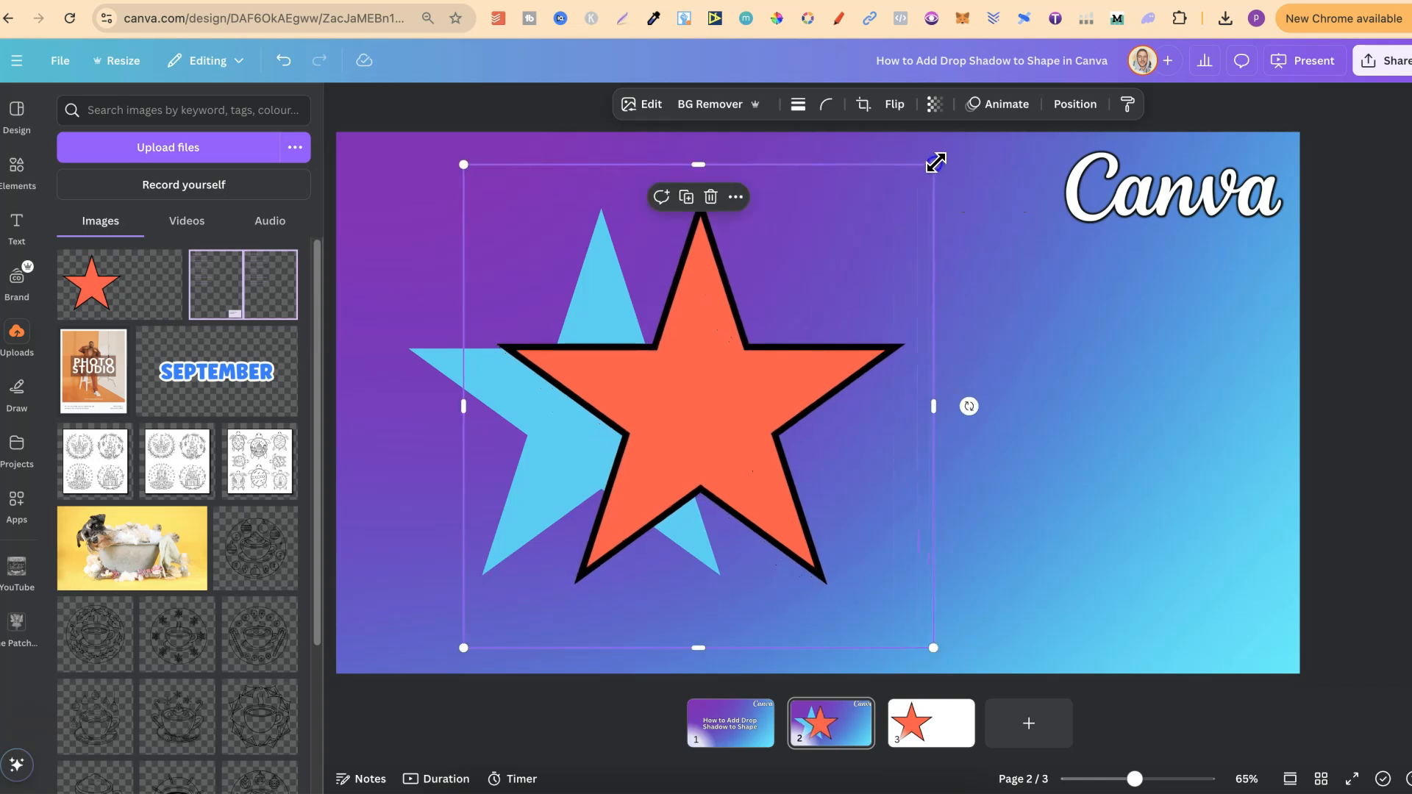
{"action": "left_click_drag", "start_coordinate": [698, 406], "coordinate": [982, 365]}
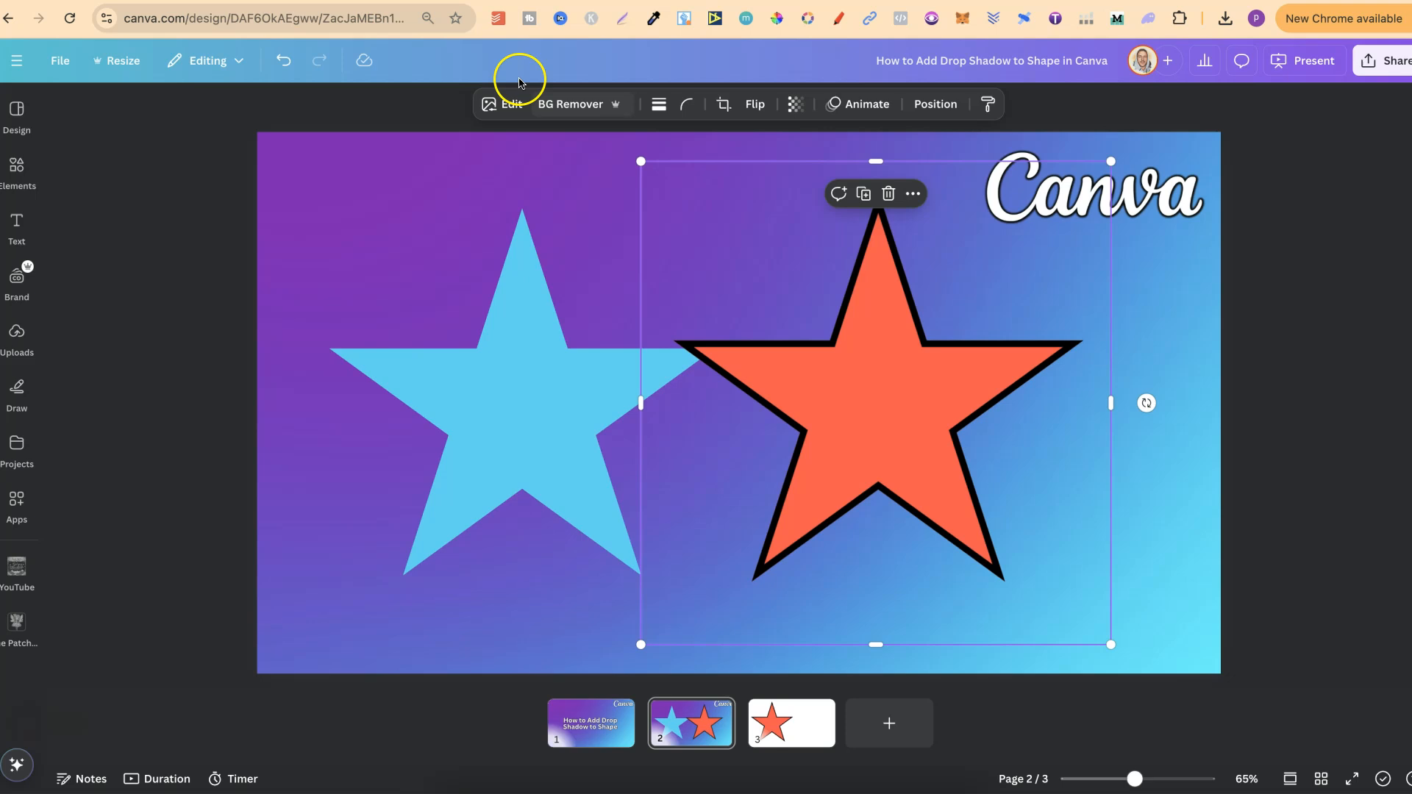
Apply a Drop shadow with blur 6 to the red star image, then deselect it
{"action": "left_click", "coordinate": [505, 378]}
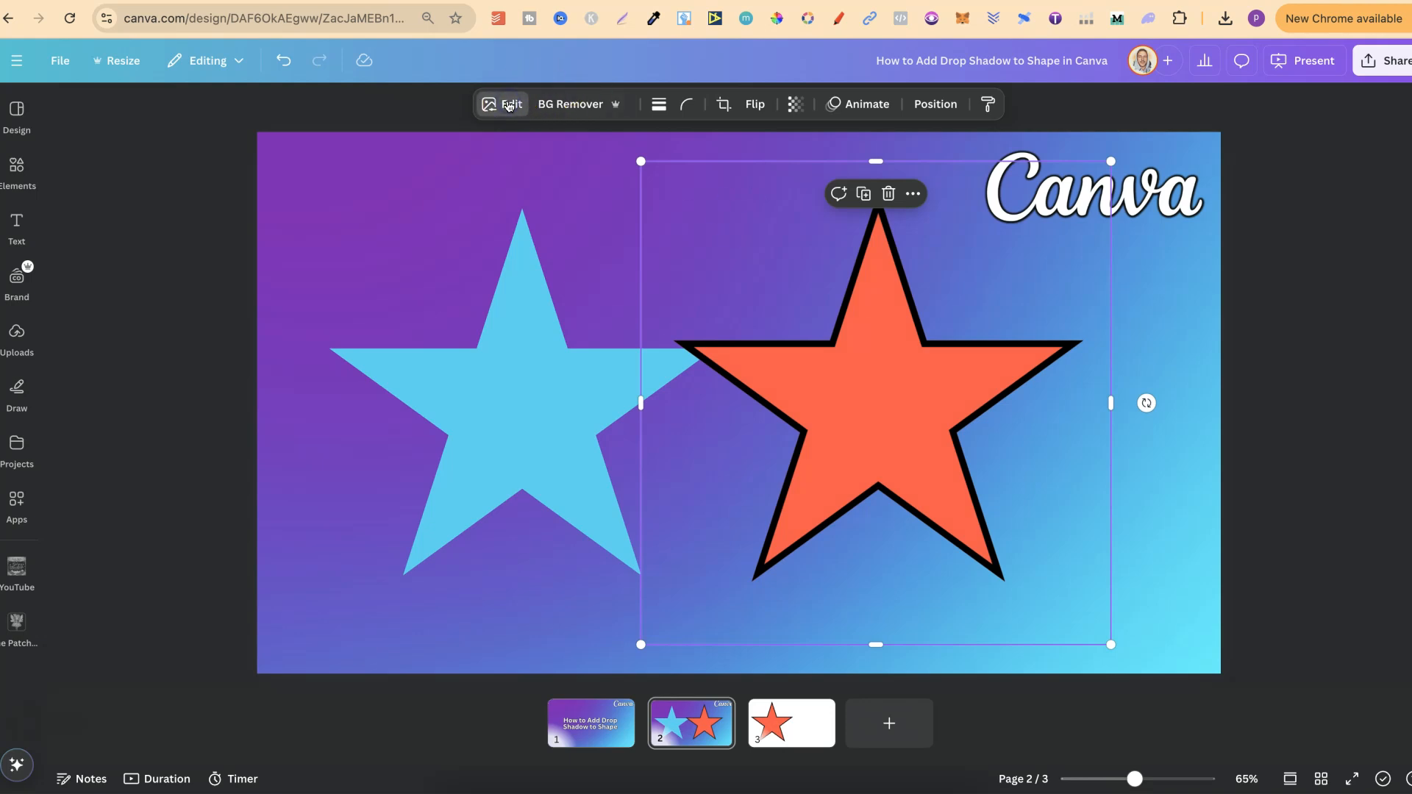
{"action": "left_click", "coordinate": [510, 104]}
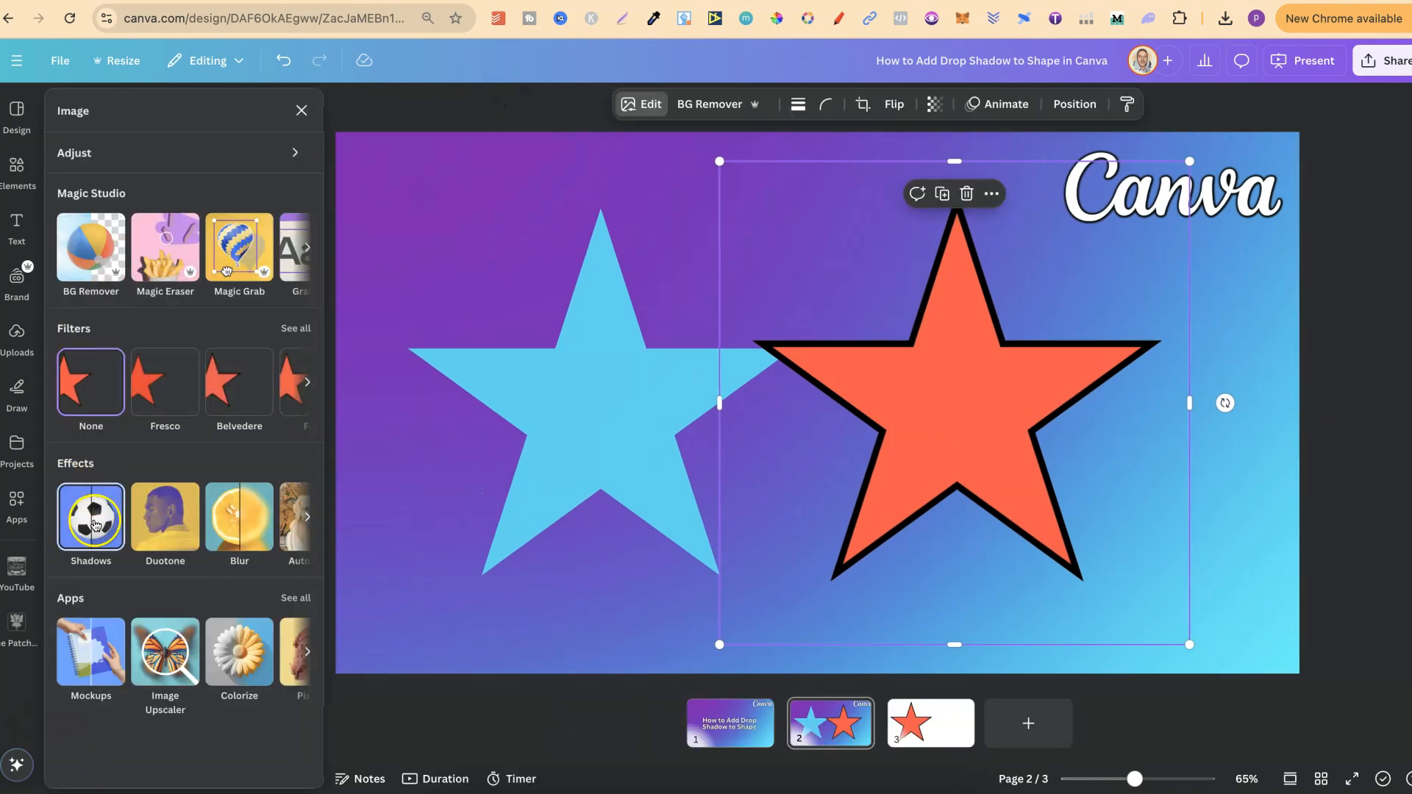
{"action": "left_click", "coordinate": [90, 520]}
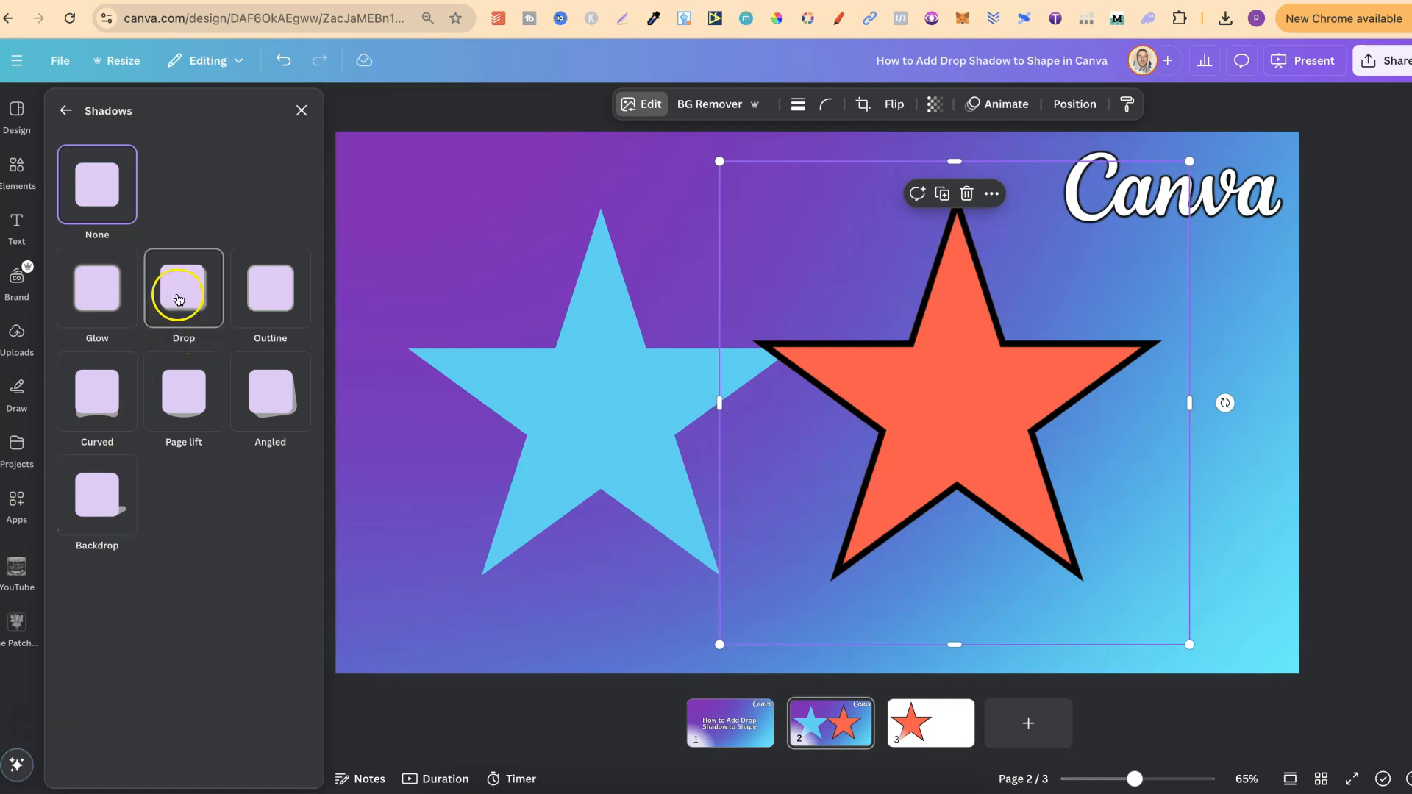
{"action": "left_click", "coordinate": [183, 288]}
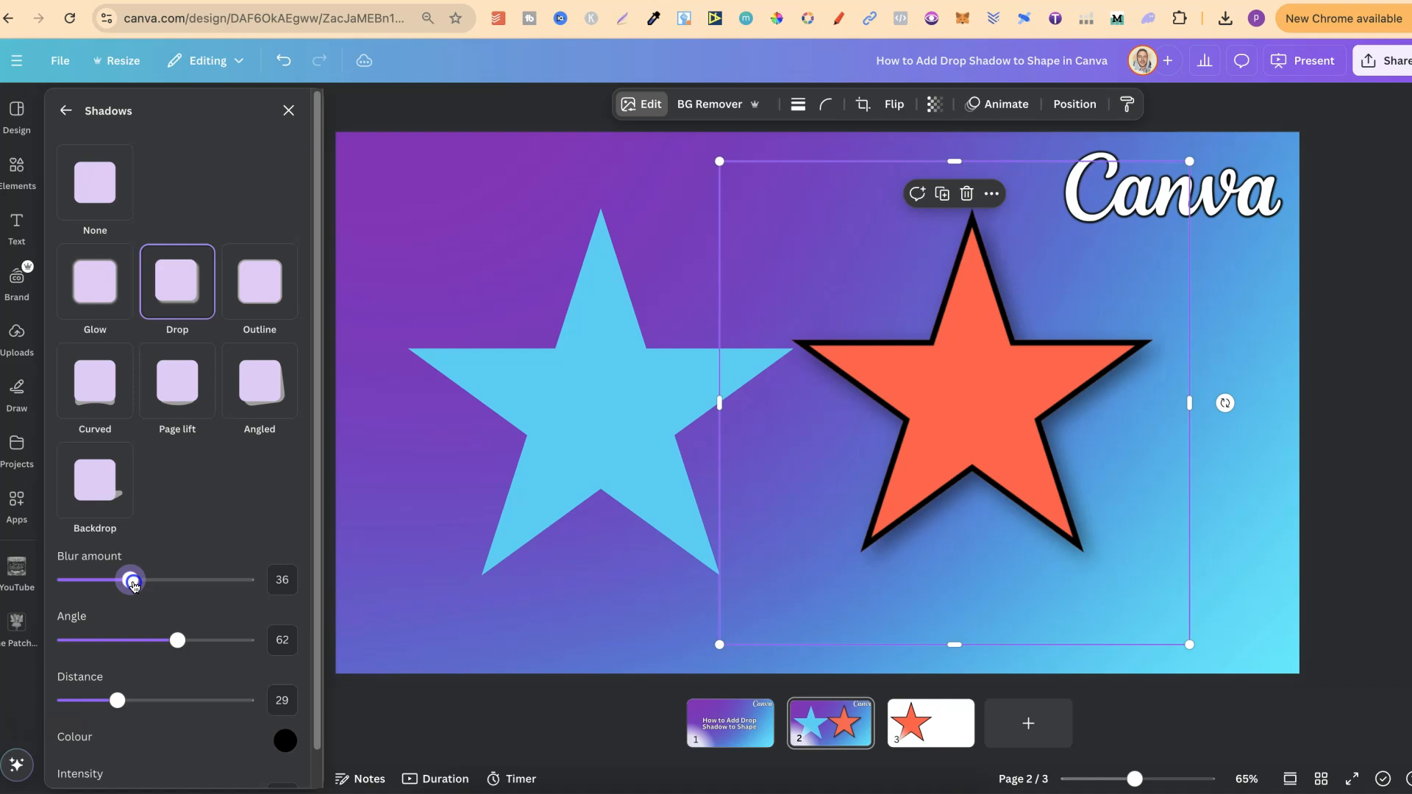
{"action": "left_click_drag", "start_coordinate": [131, 579], "coordinate": [75, 579]}
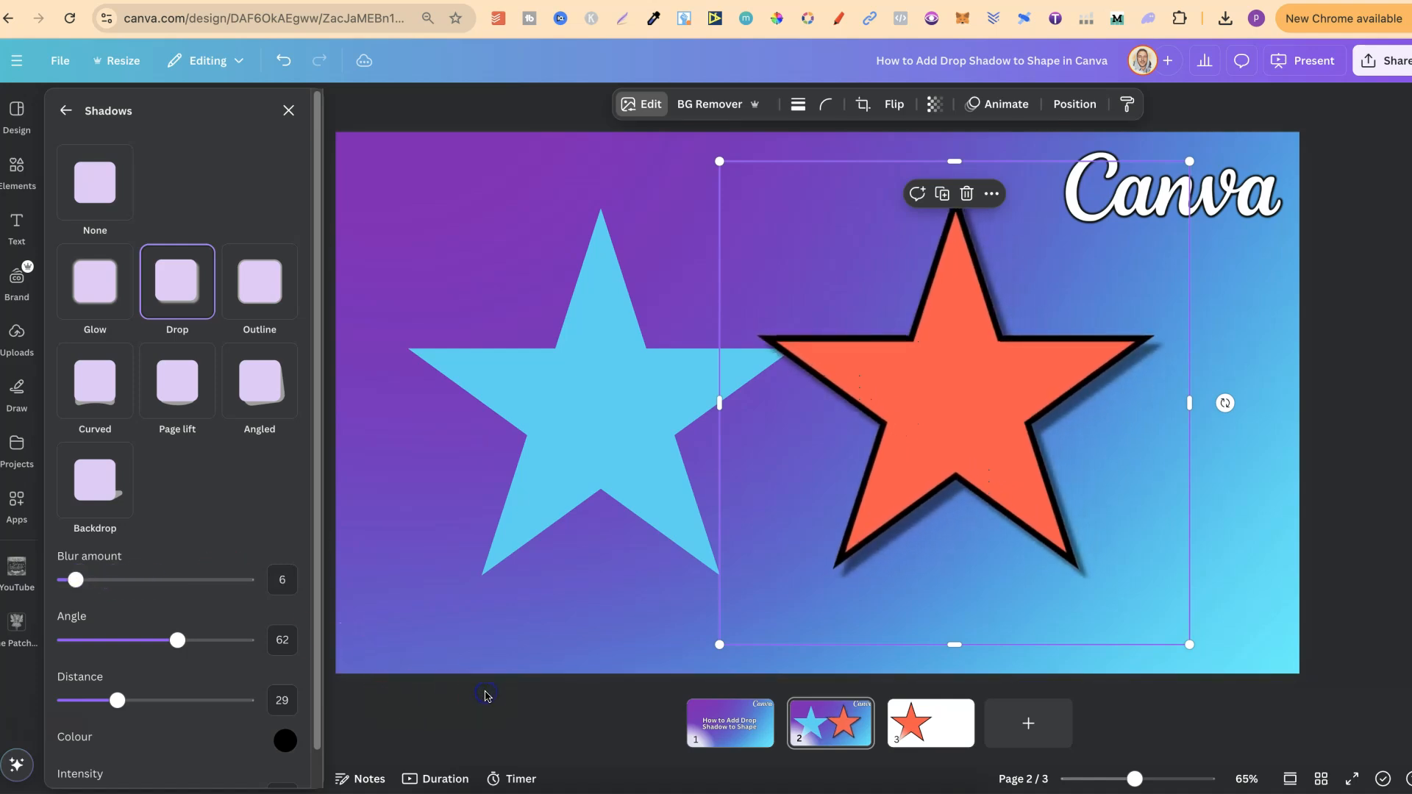
{"action": "left_click", "coordinate": [288, 109]}
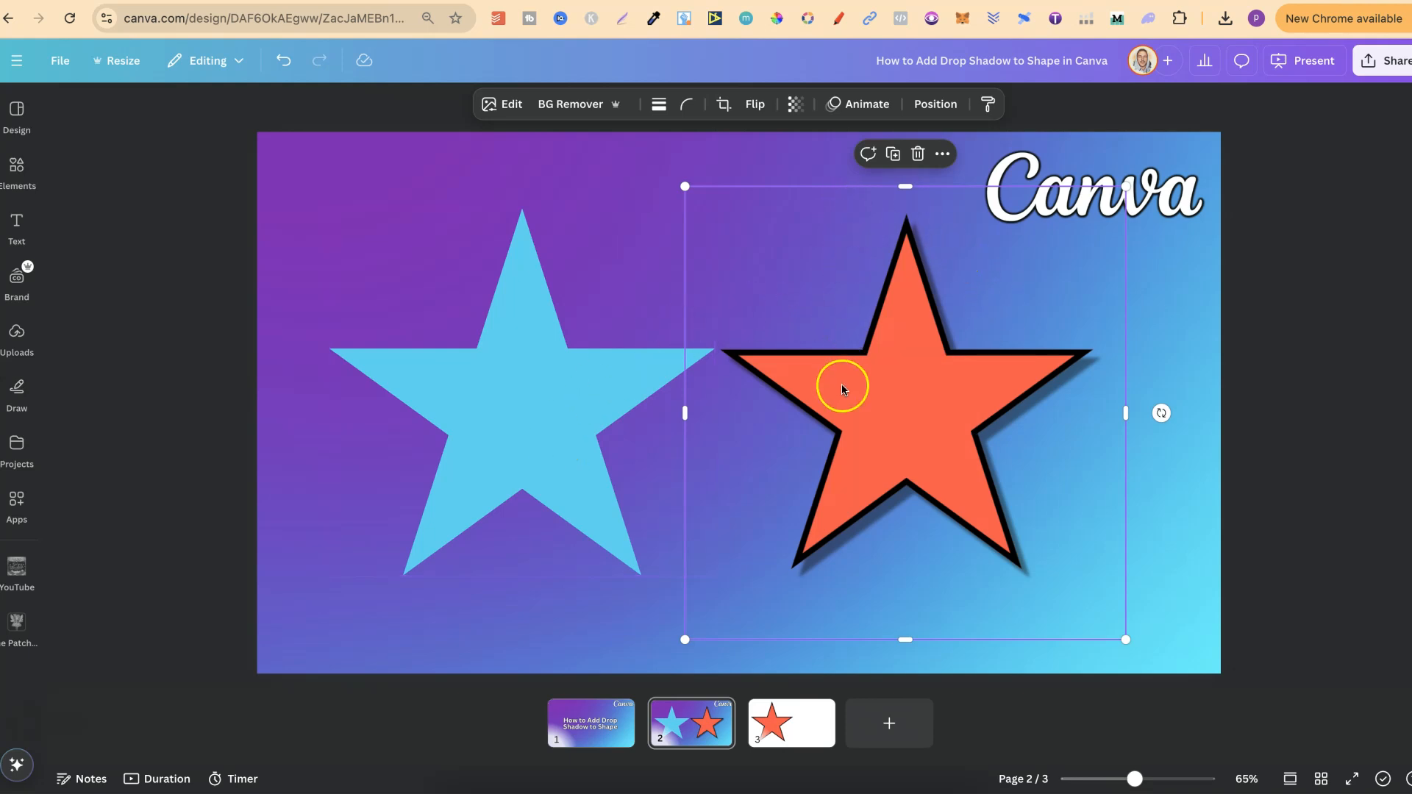
{"action": "left_click", "coordinate": [1276, 451]}
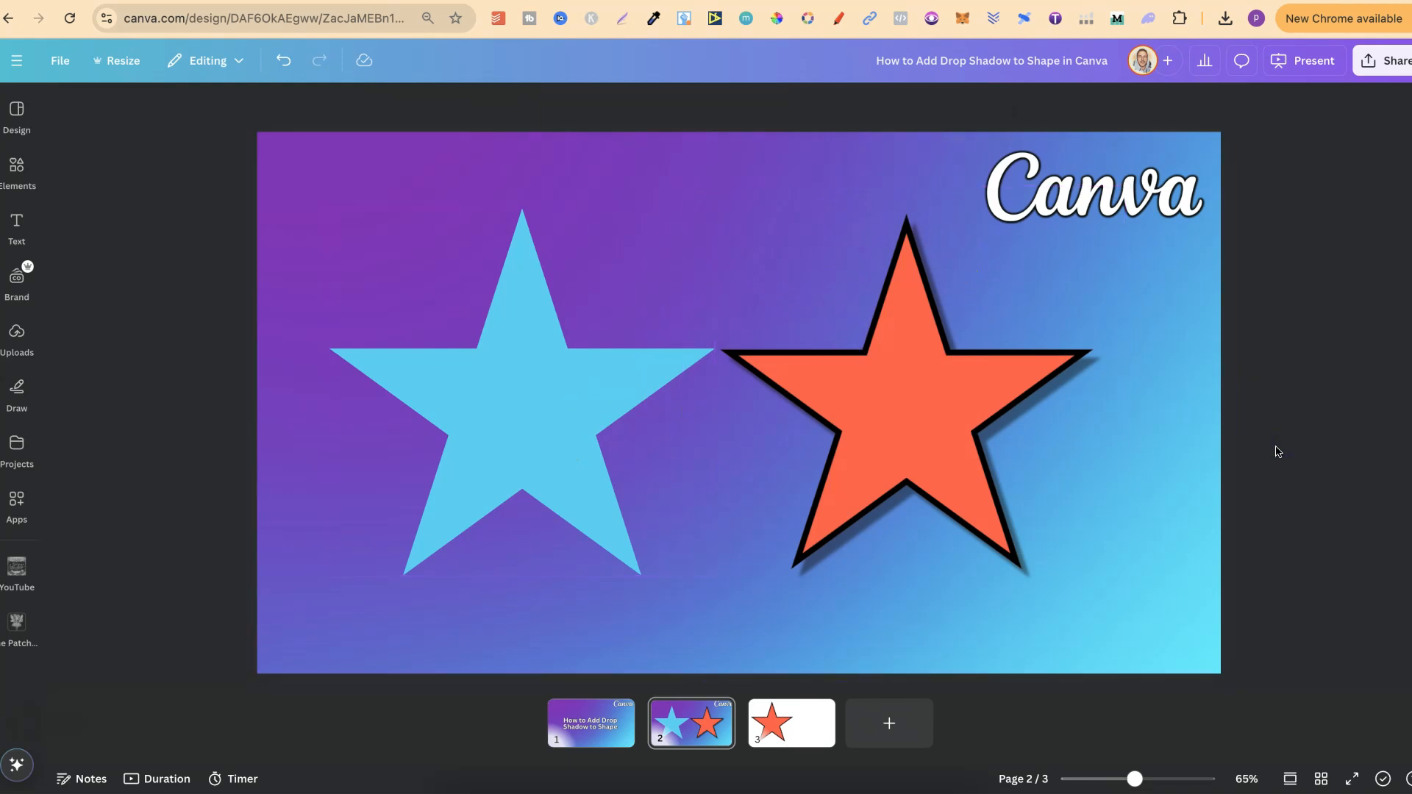